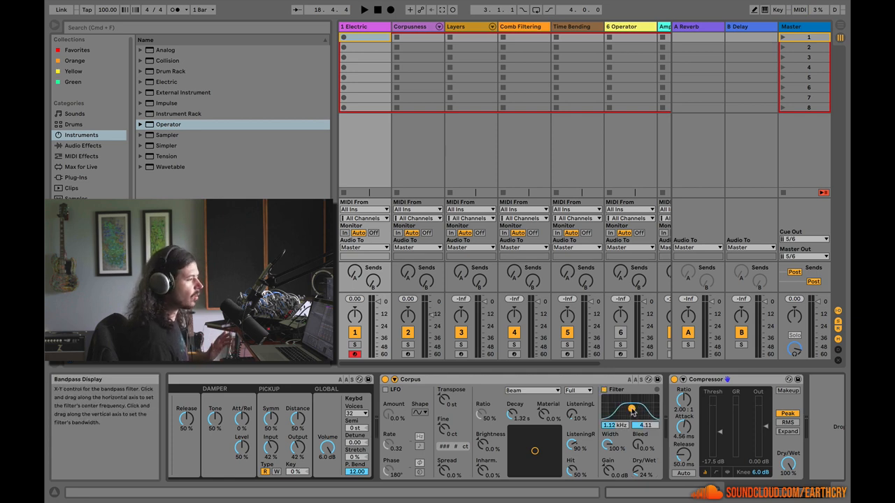
Push the Electric track's Corpus filter up to about 2.76 kHz, then bypass Corpus to compare.
drag(631, 409, 633, 408)
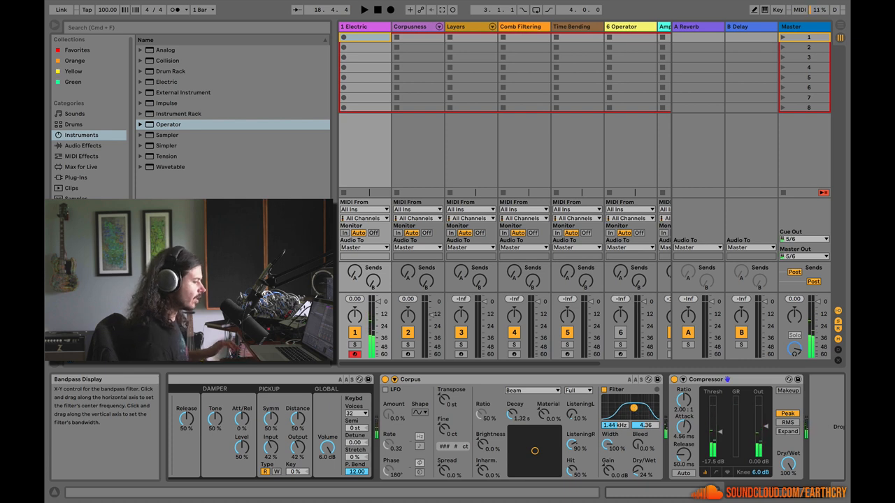
drag(631, 408, 638, 406)
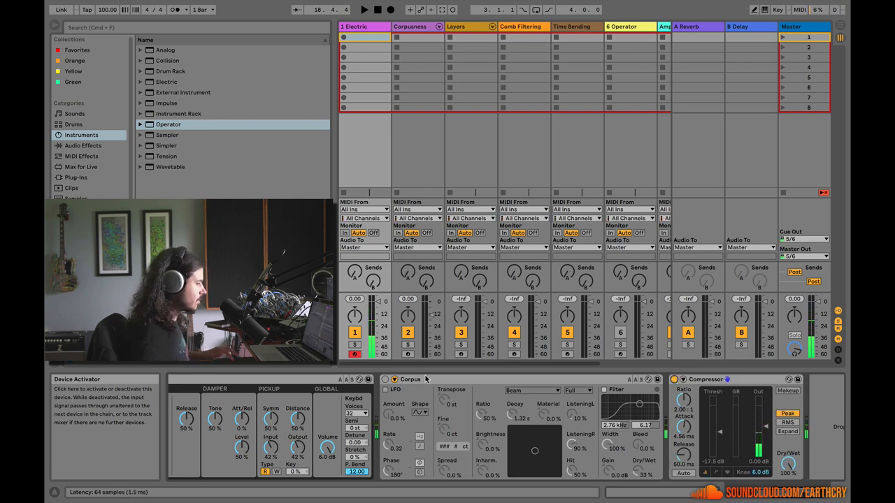
click(386, 380)
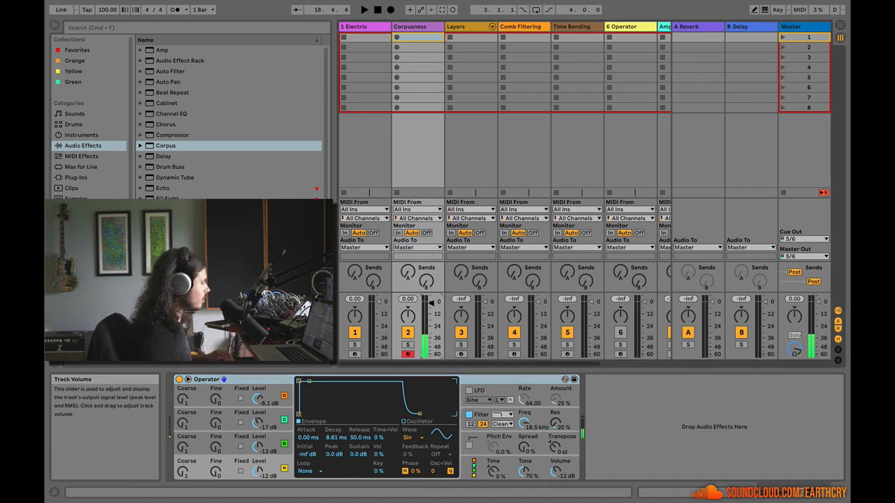
Load Corpus after Operator and set its sidechain MIDI From to the Corpusness track.
click(167, 145)
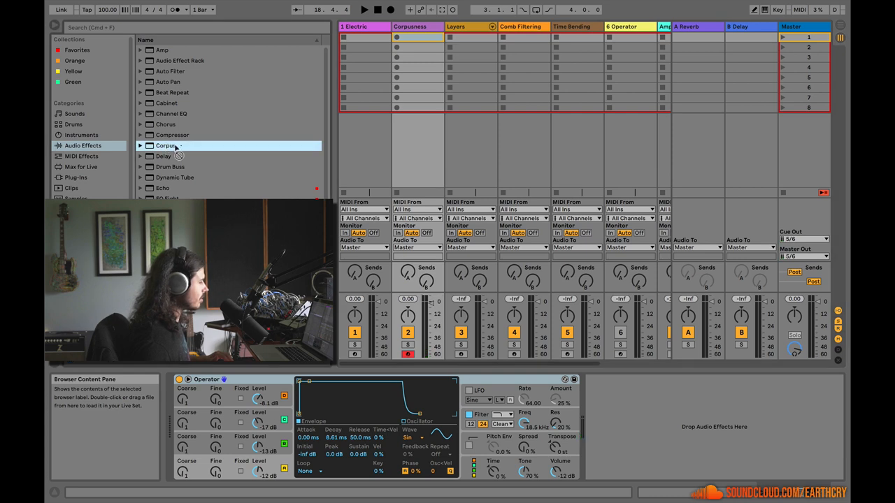
double_click(165, 145)
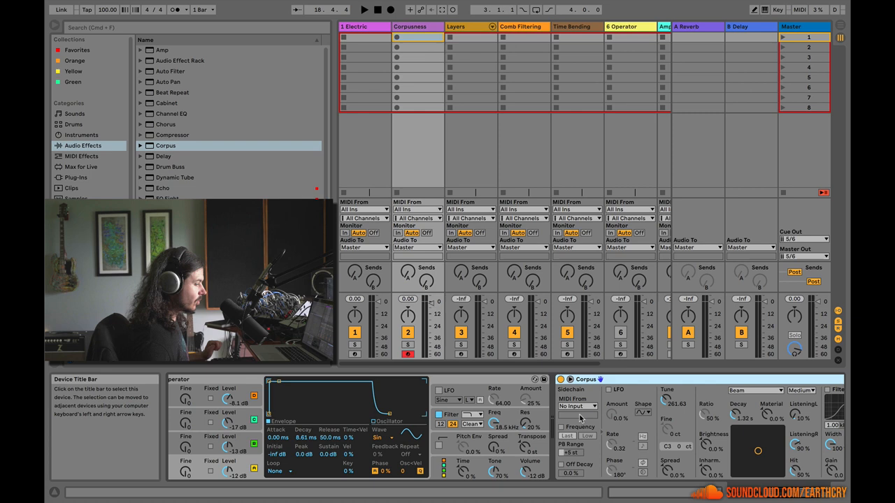
click(576, 406)
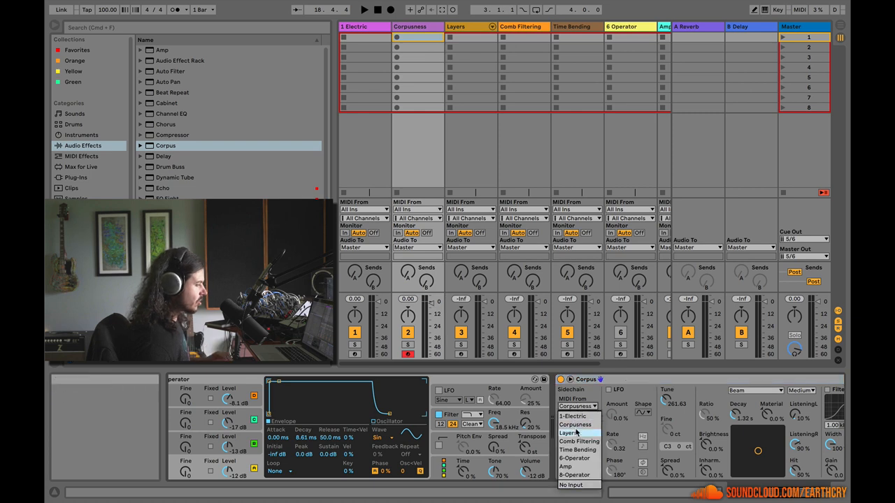
click(574, 416)
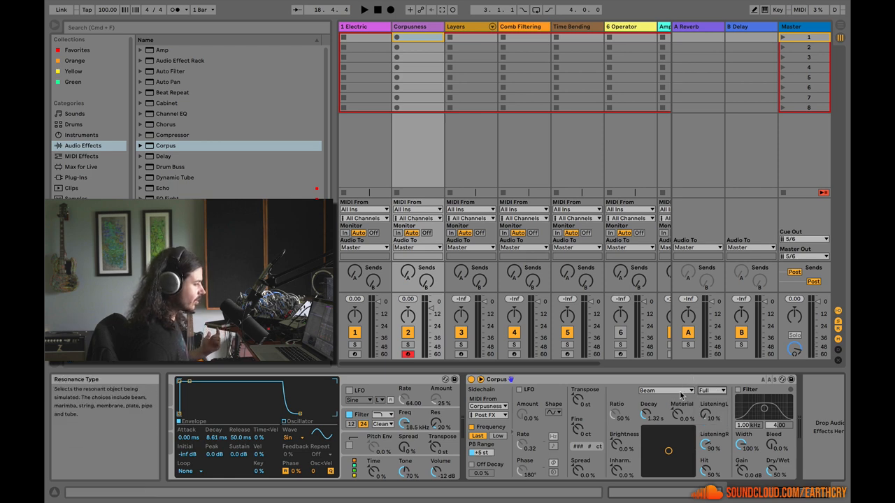
Switch the Corpus resonator type to String, then settle on Plate, transposed -12 st.
click(664, 390)
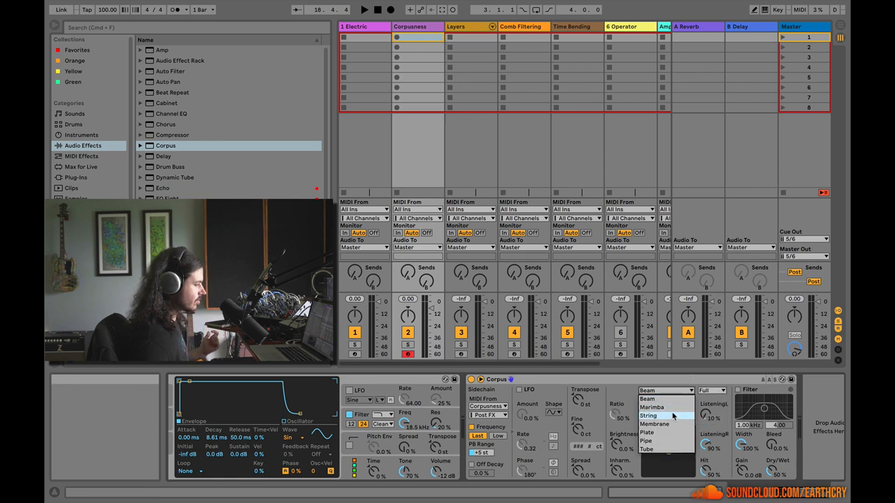
click(647, 416)
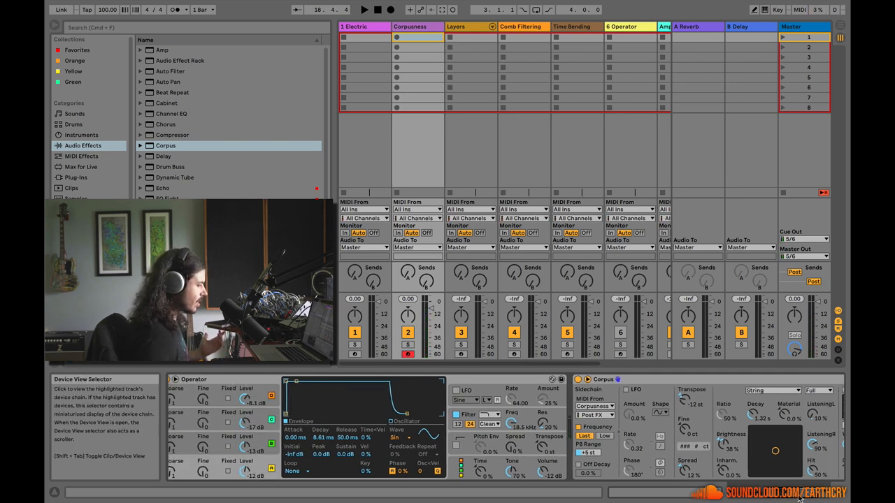
click(650, 390)
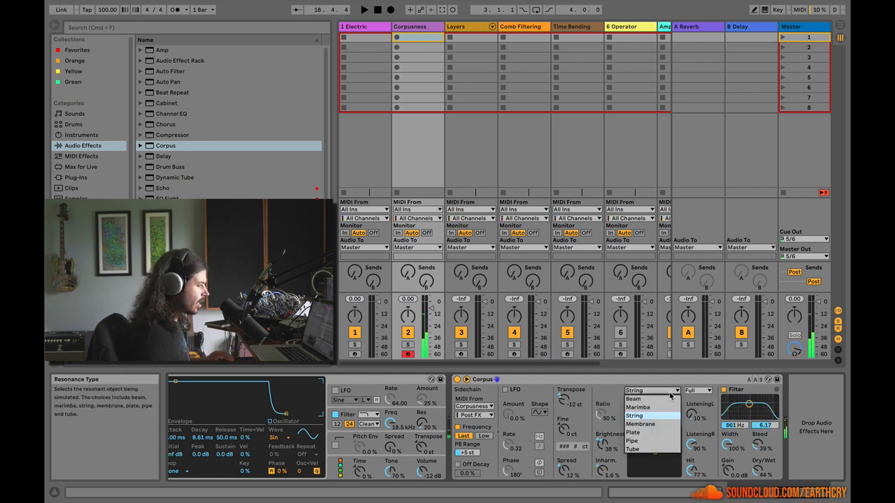
click(632, 432)
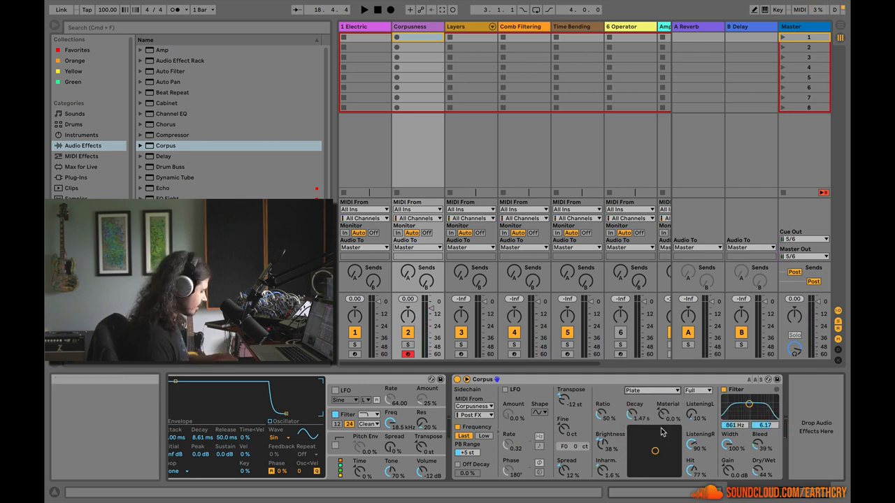
click(650, 390)
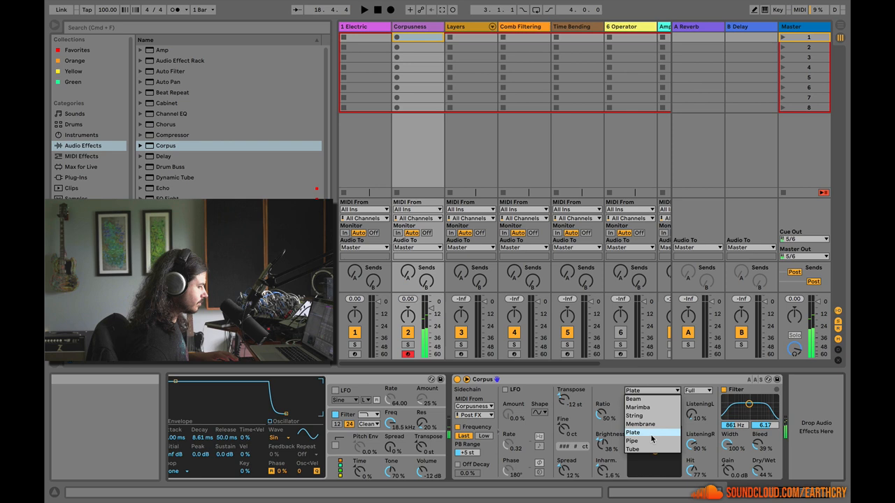
click(631, 440)
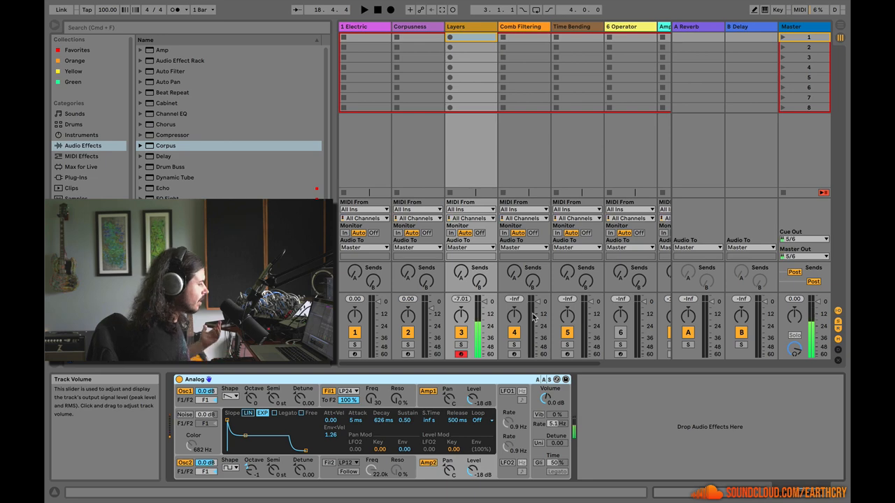
mouse_move(302, 398)
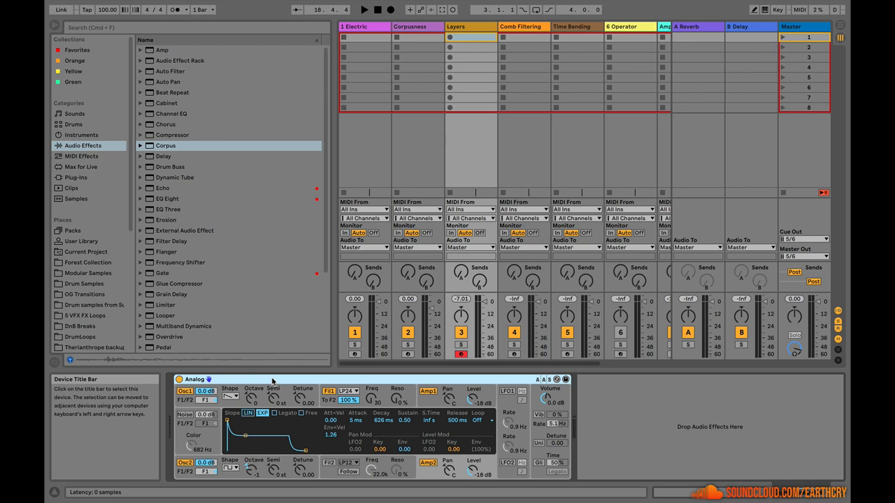
Group the Analog device on the Layers track into an Instrument Rack.
right_click(198, 379)
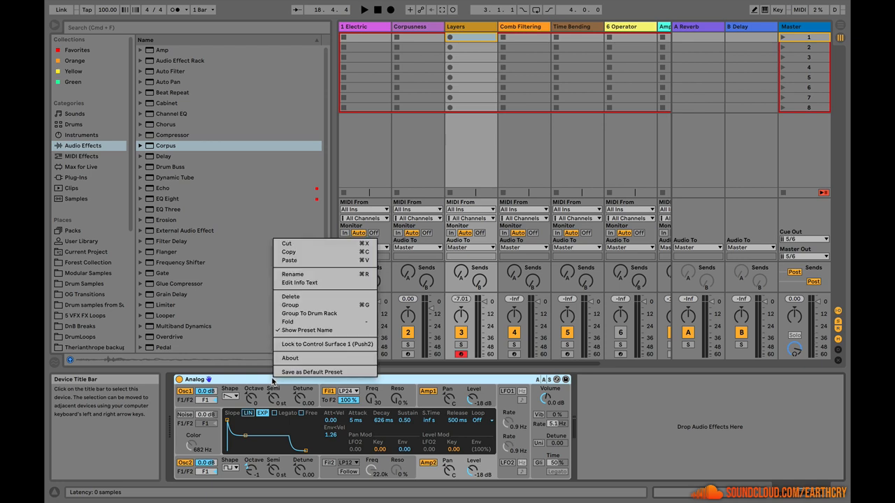
mouse_move(290, 305)
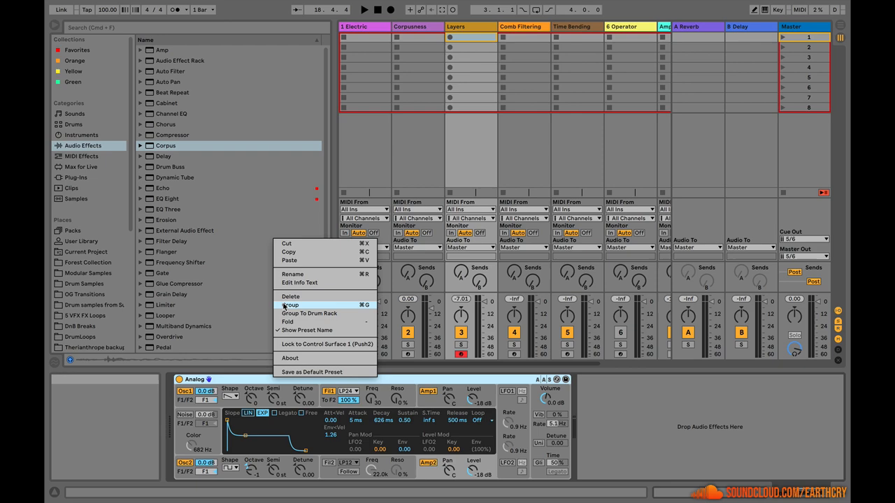
click(288, 305)
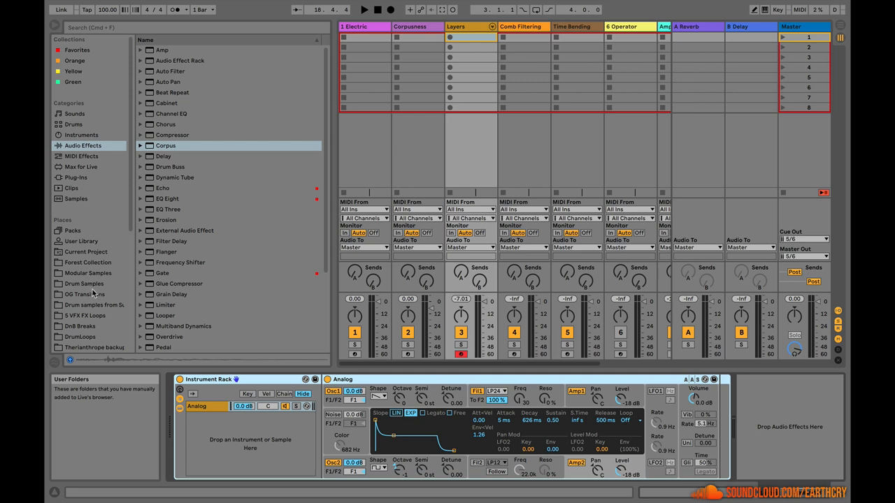
Add Texture19.wav from Forest Collection as a second rack chain with looping enabled.
click(87, 262)
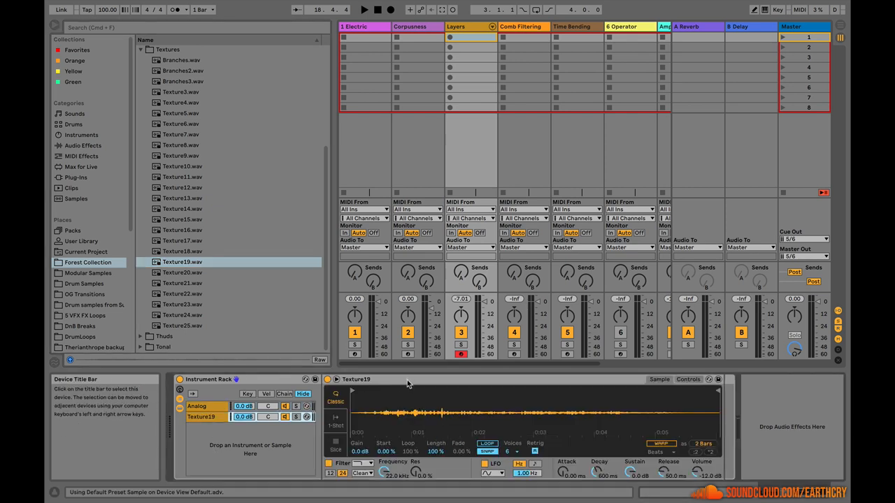
click(356, 379)
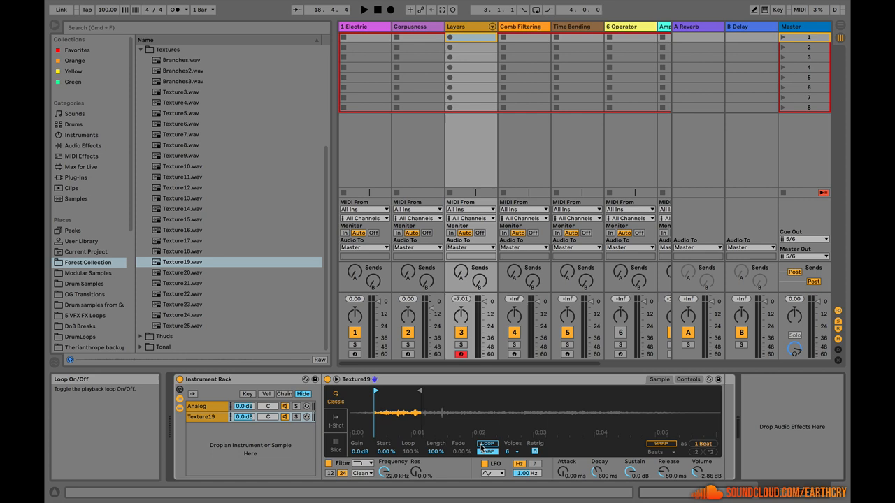
click(486, 446)
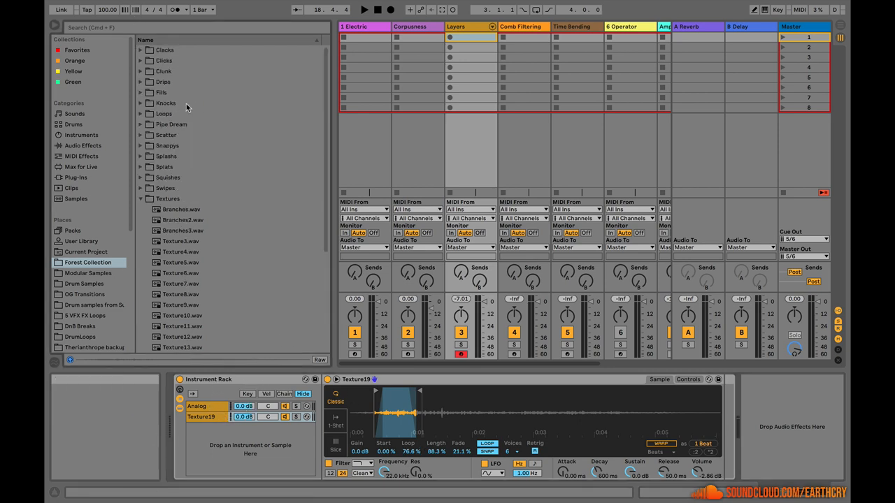
Add Overdrive with its band at about 520 Hz, followed by a Compressor.
click(83, 145)
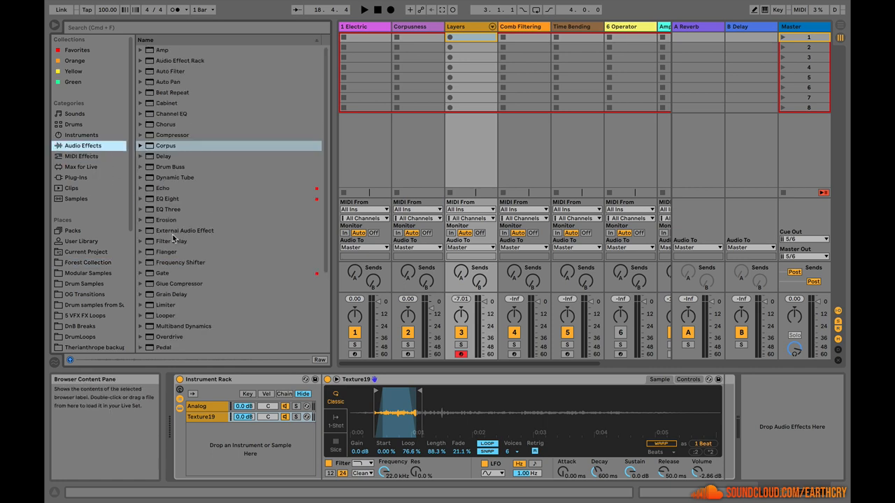
scroll(down, 3)
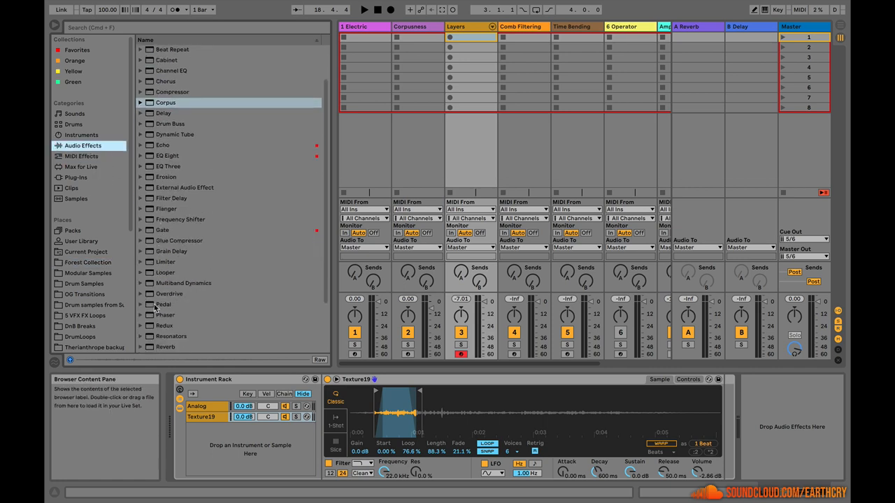
click(169, 293)
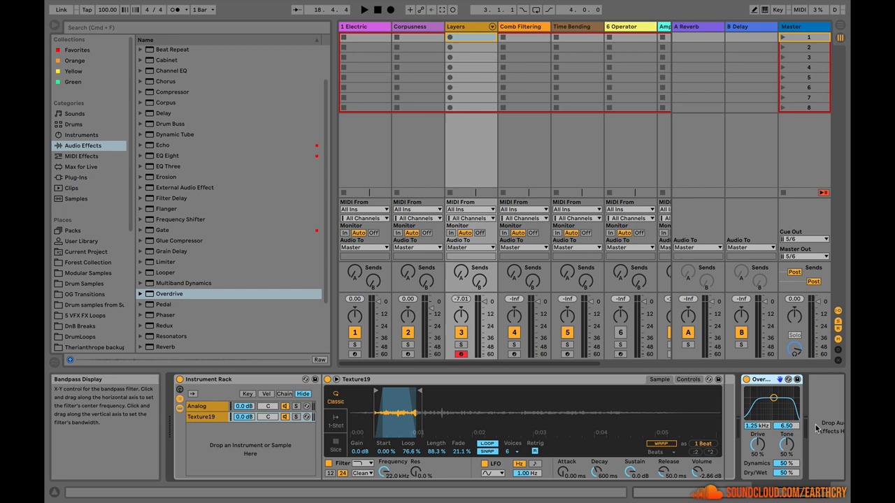
drag(773, 397, 774, 400)
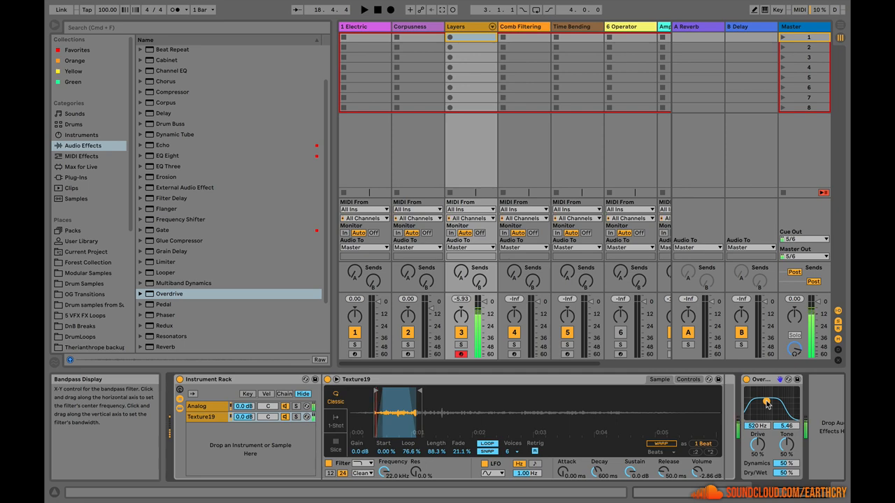
click(172, 92)
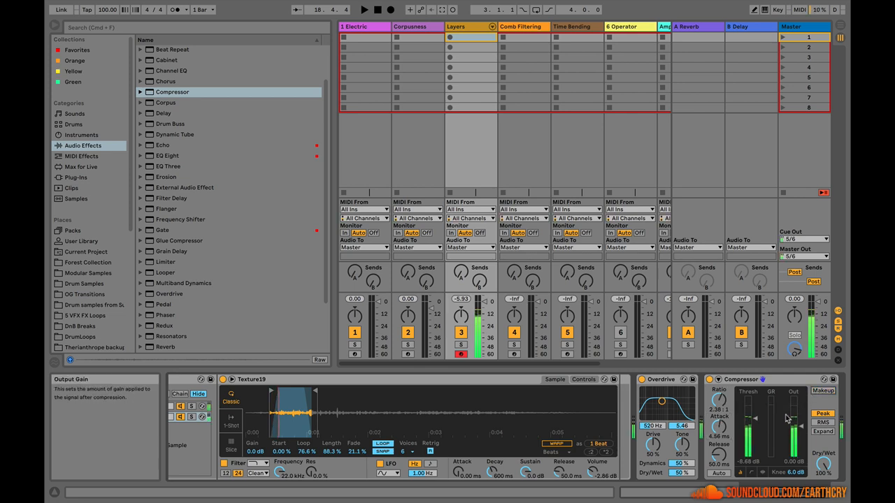
drag(755, 402, 755, 419)
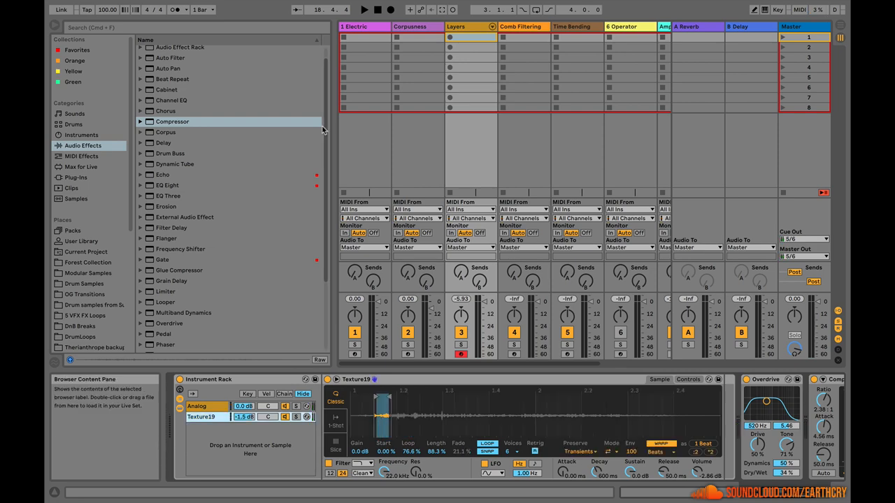
mouse_move(323, 132)
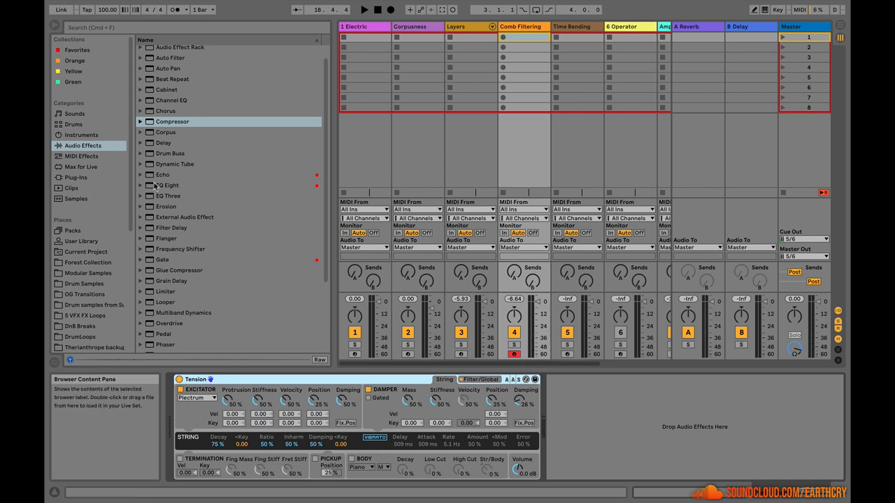
Add Echo after Collision on Comb Filtering, using free time delays and heavy feedback.
click(162, 174)
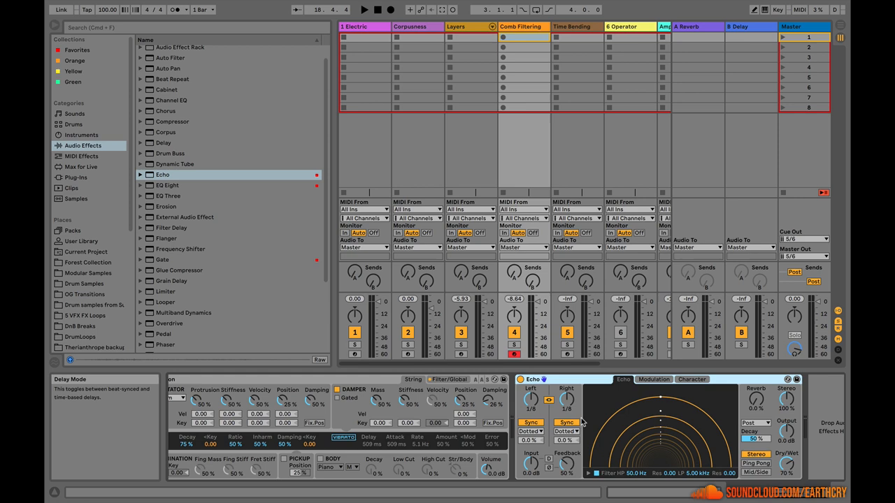
click(566, 422)
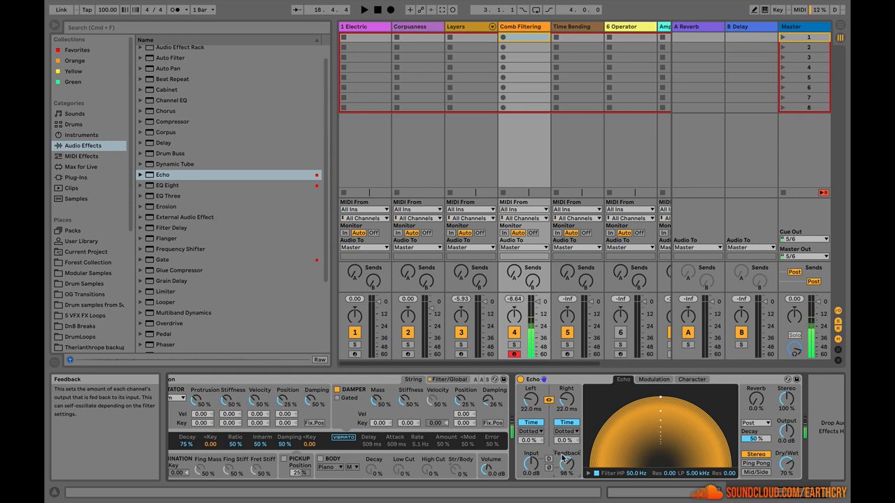
mouse_move(632, 406)
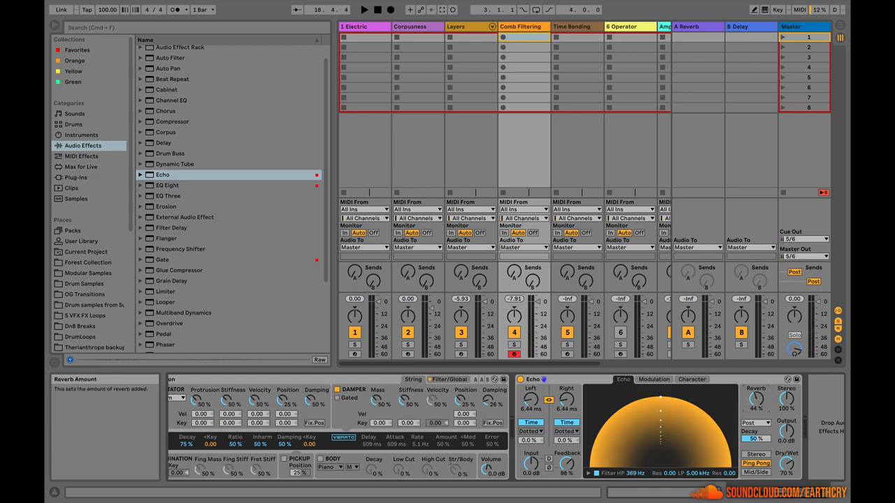
drag(756, 398, 756, 391)
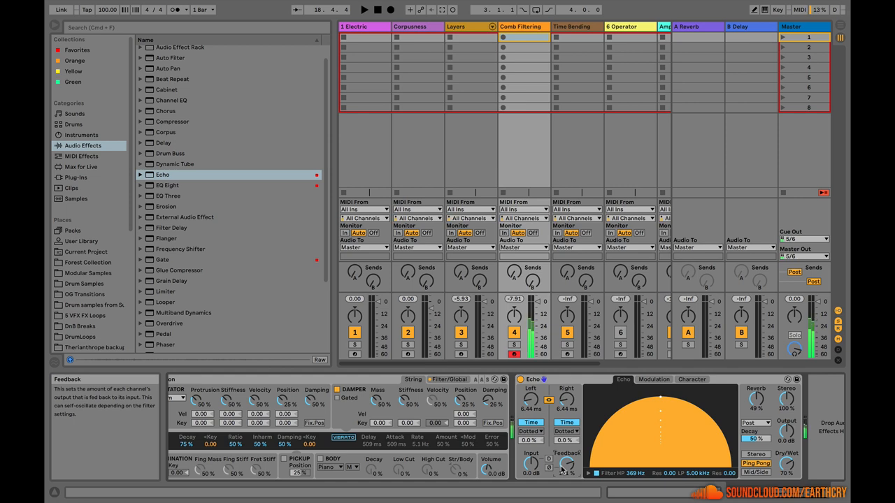
click(653, 379)
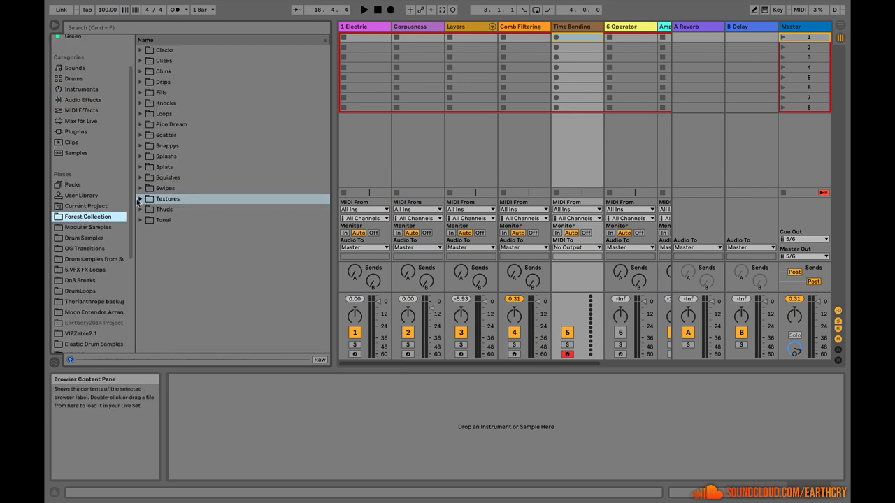
Expand Forest Collection's Textures folder to show its texture WAV samples.
click(140, 198)
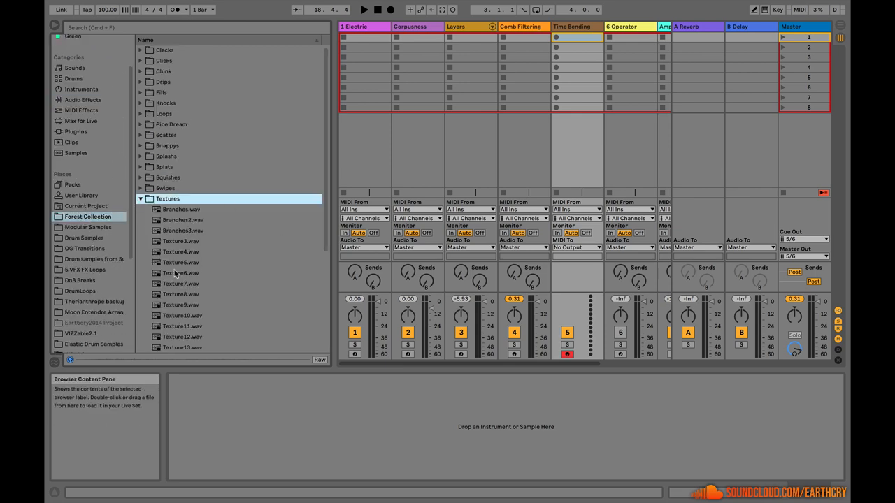
click(180, 222)
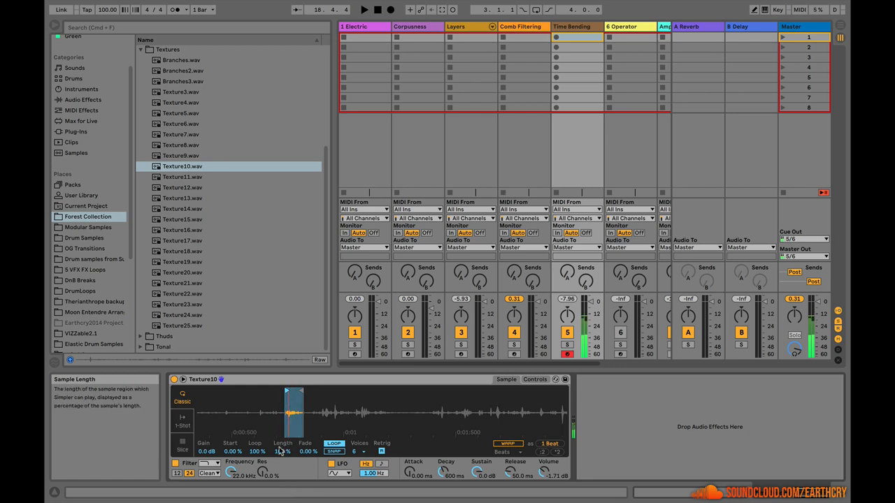
Shorten Texture10's Simpler Length and adjust its Loop region.
drag(304, 405, 289, 405)
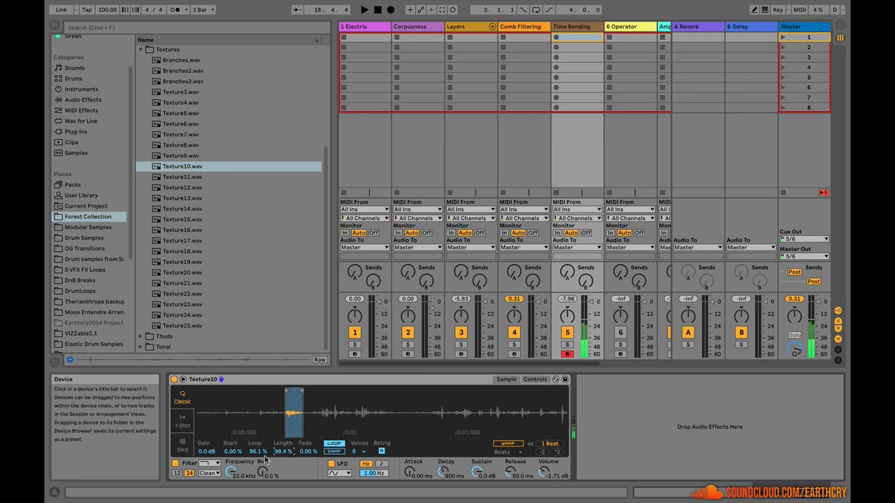
drag(257, 450, 258, 461)
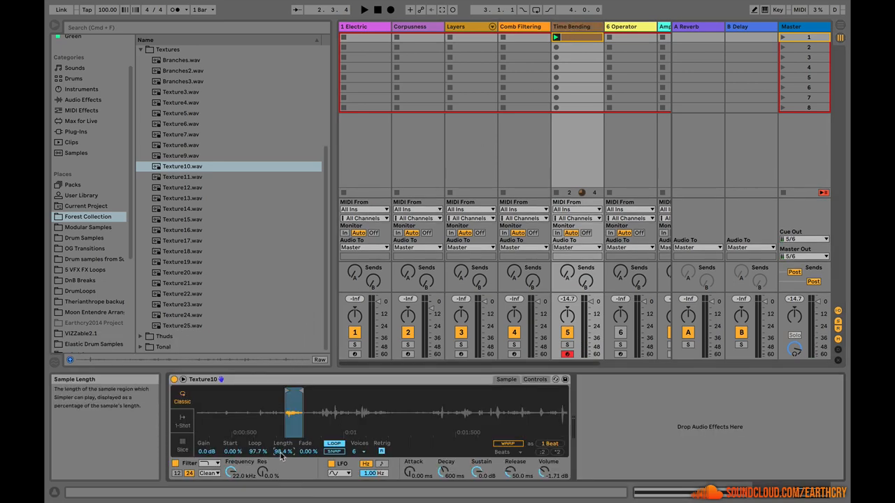
mouse_move(502, 91)
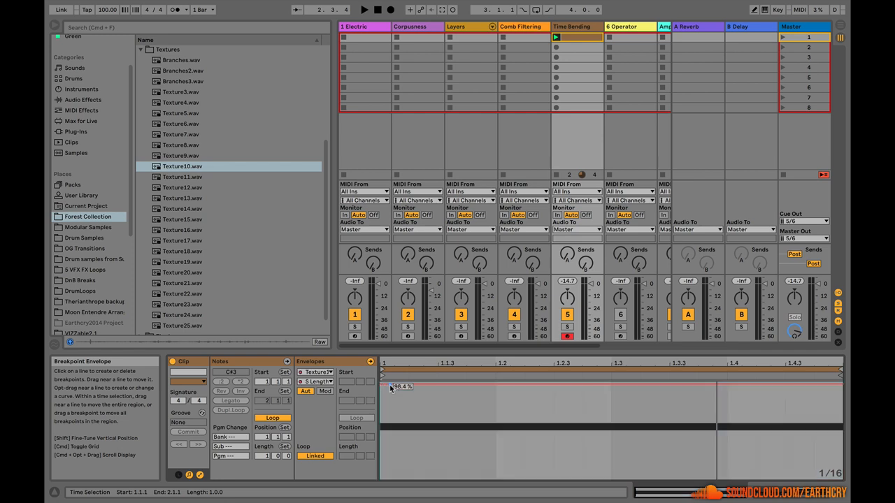
Draw a Simpler S Length envelope ramping down from about 98% to under 1%.
drag(392, 386, 599, 386)
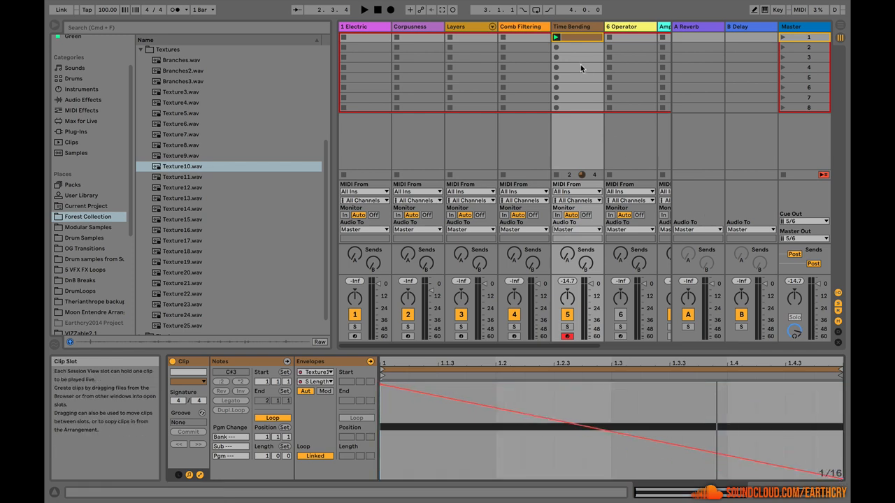
click(364, 10)
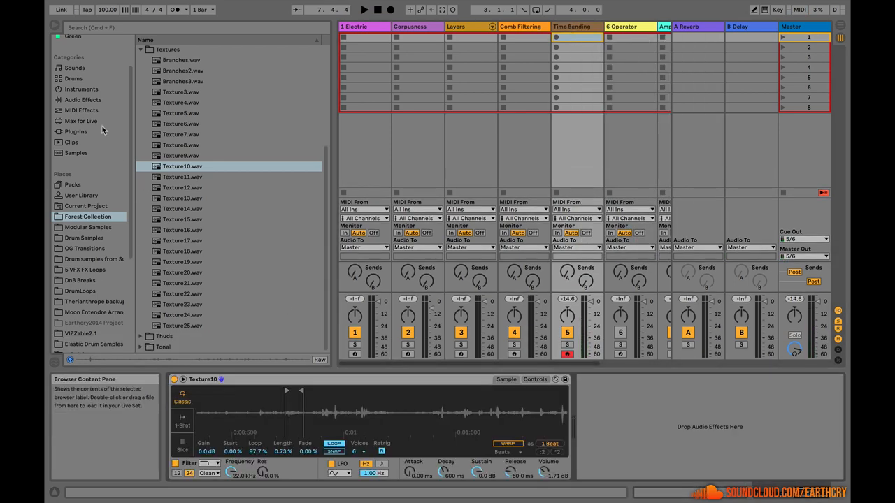
Search 'env', load the Max for Live Envelope onto Time Bending, and lower its sustain.
text(env)
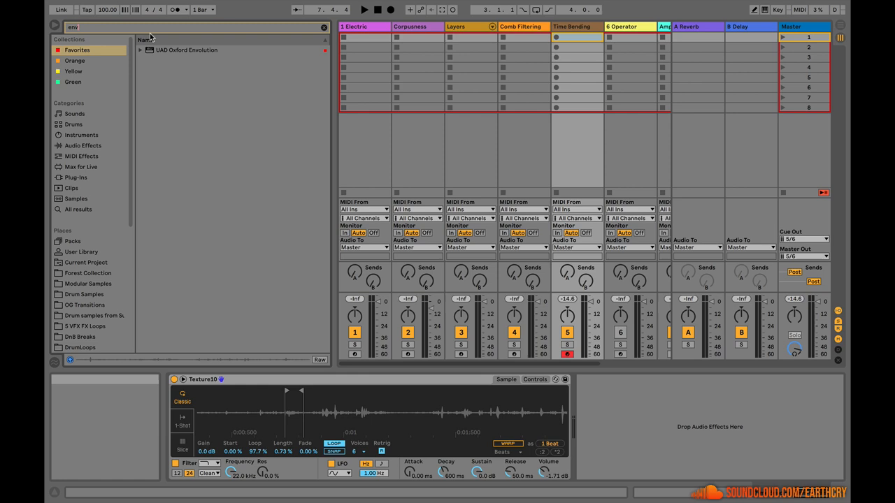
click(80, 167)
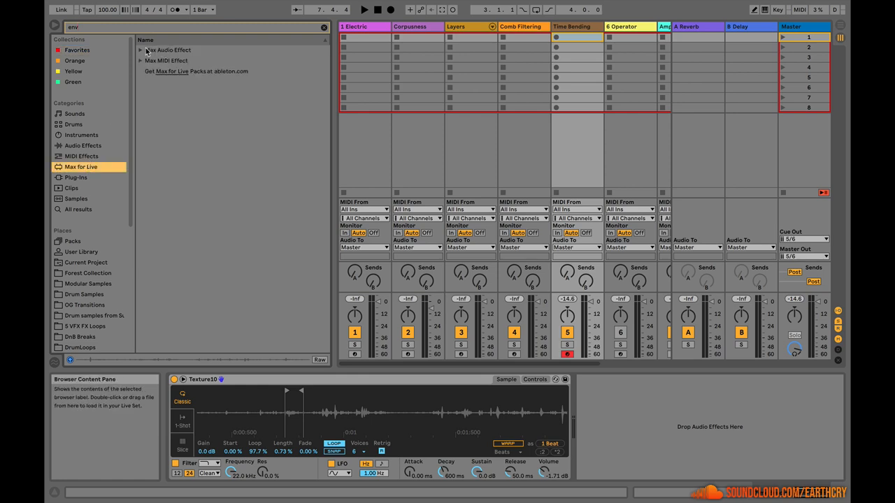
click(141, 60)
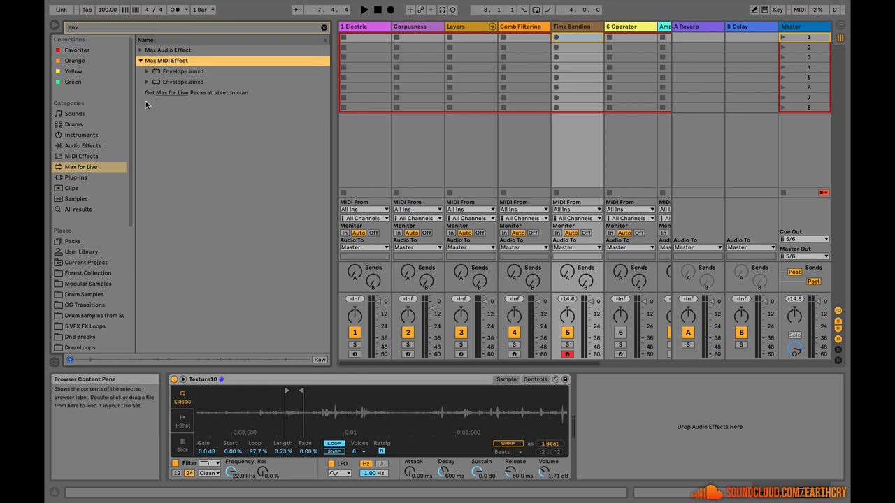
click(183, 71)
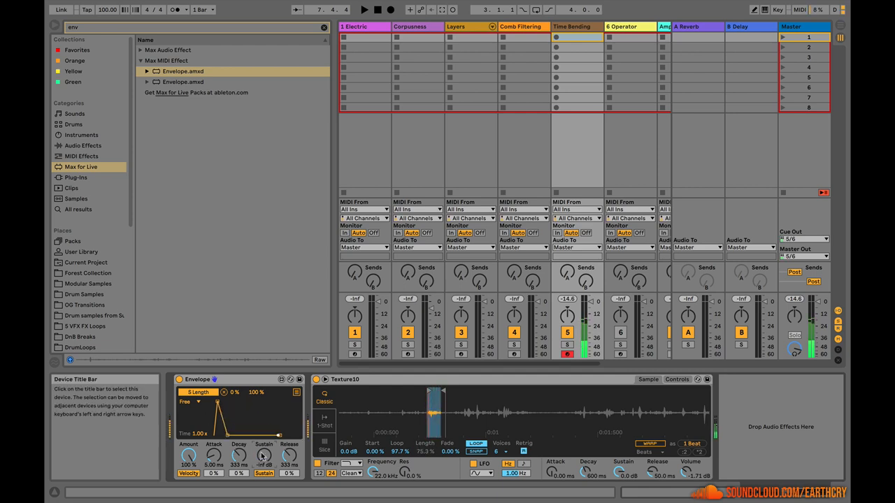
drag(264, 455, 264, 447)
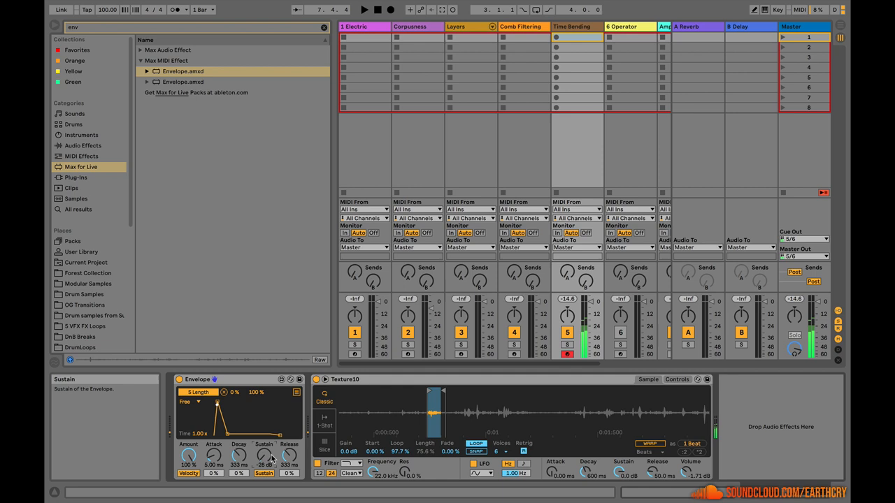
drag(264, 455, 264, 448)
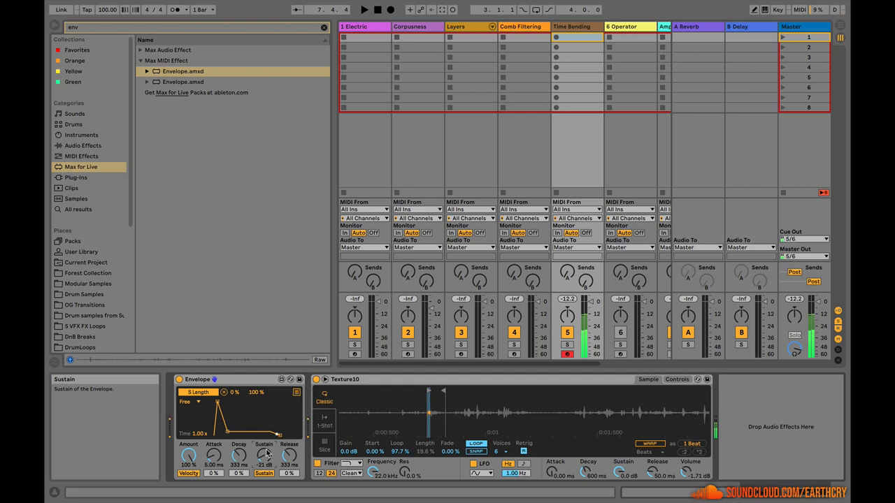
right_click(198, 379)
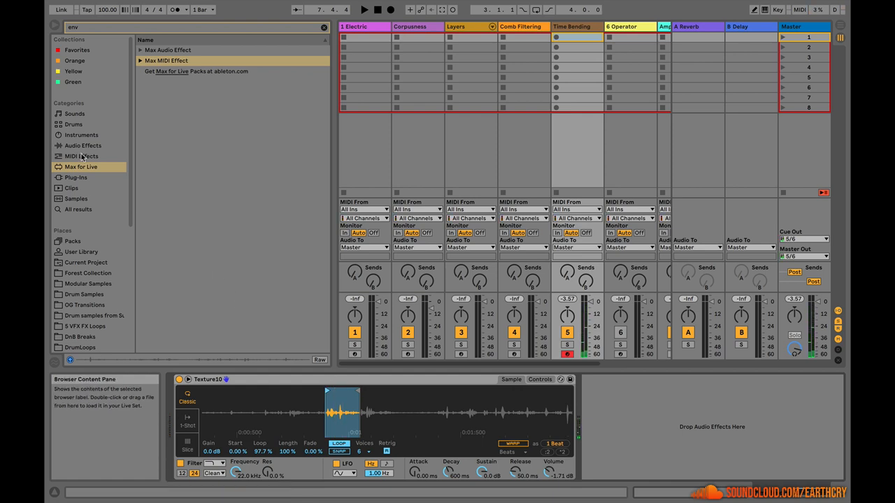
Clear the effects search and add Vocoder after Texture10's Simpler.
click(83, 145)
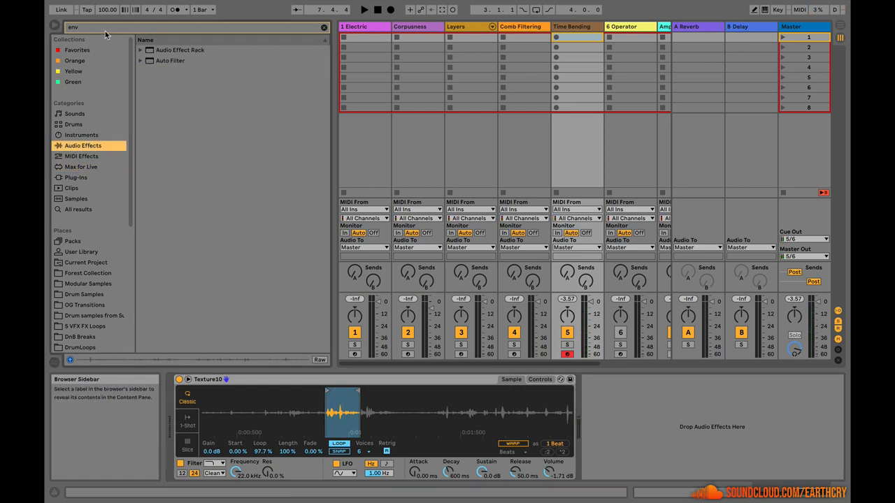
click(323, 28)
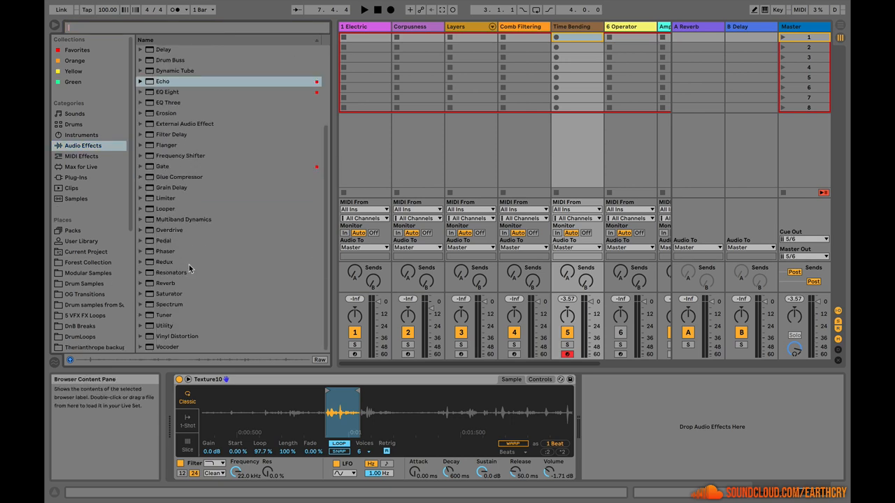
click(166, 347)
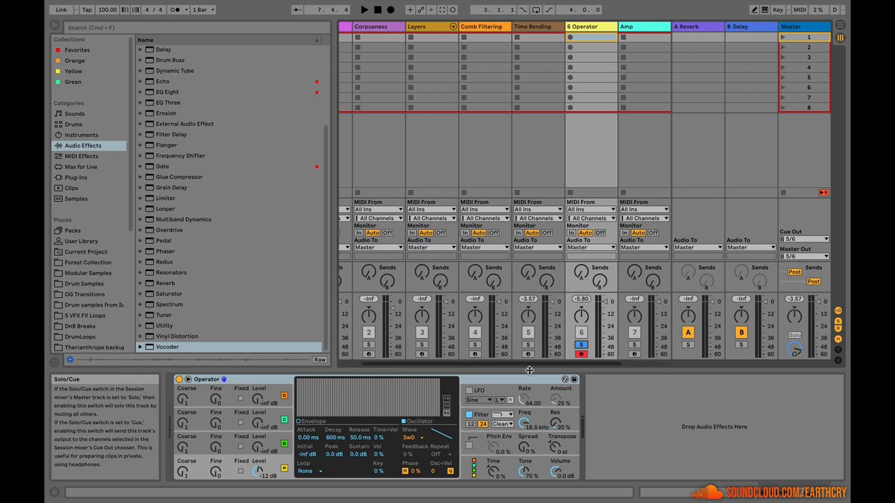
Choose an Operator oscillator waveform, then return to the Time Bending track's devices.
click(419, 437)
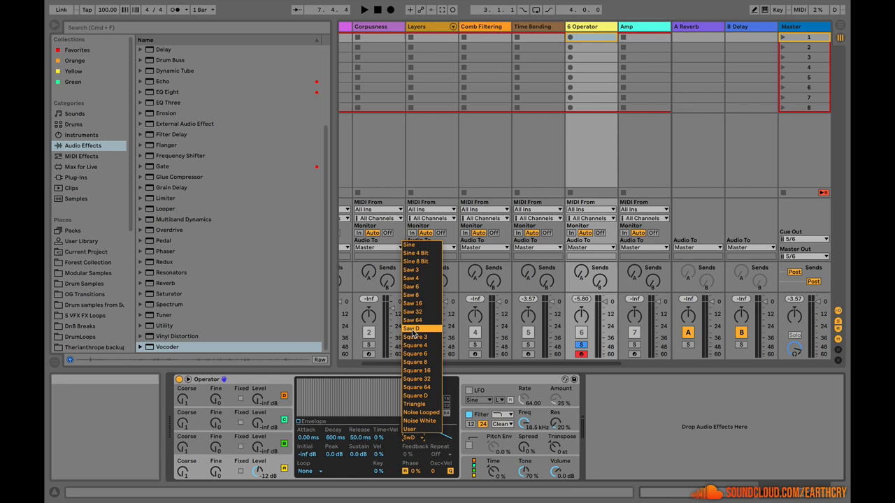
click(411, 329)
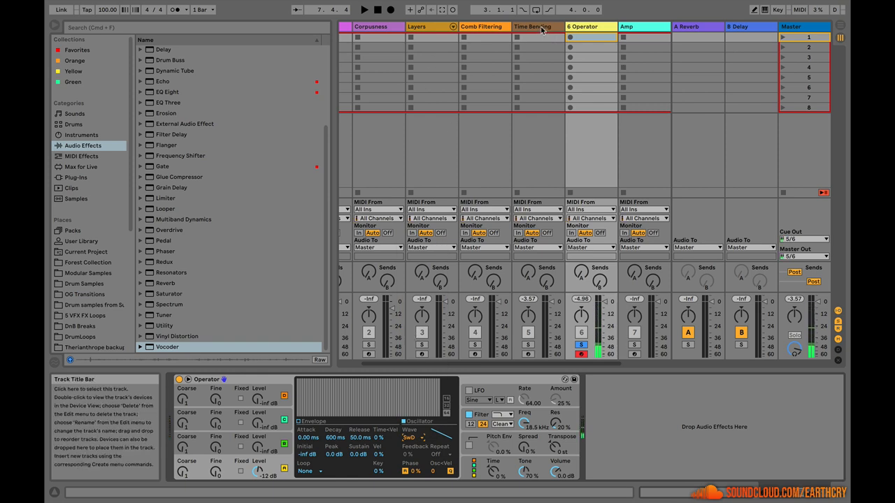
click(532, 26)
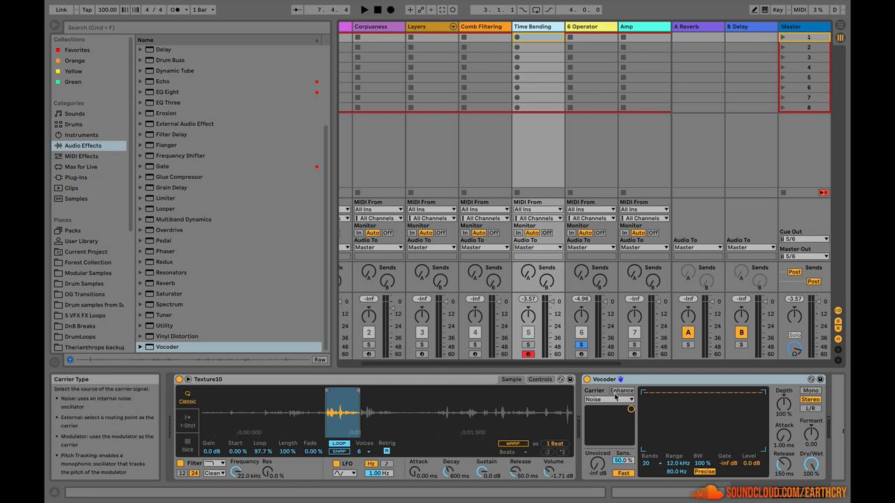
Set the Vocoder carrier to External from the Operator track, and unsolo Operator.
click(608, 399)
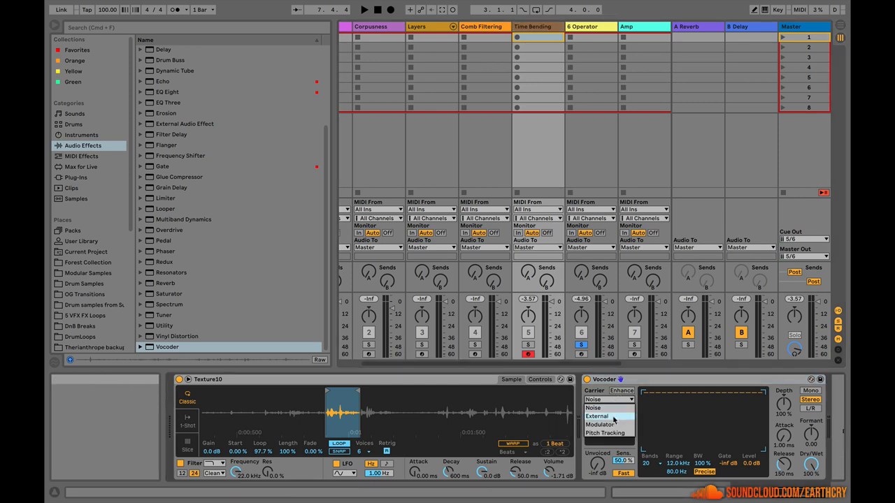
click(596, 416)
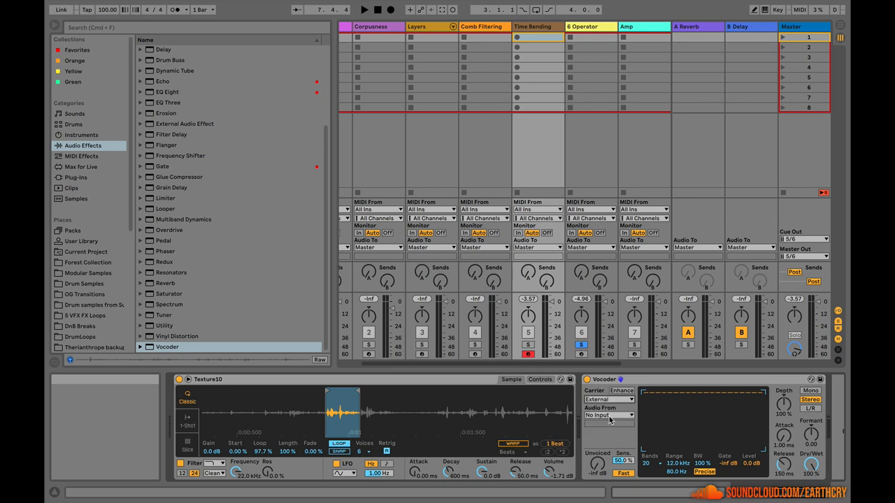
click(608, 415)
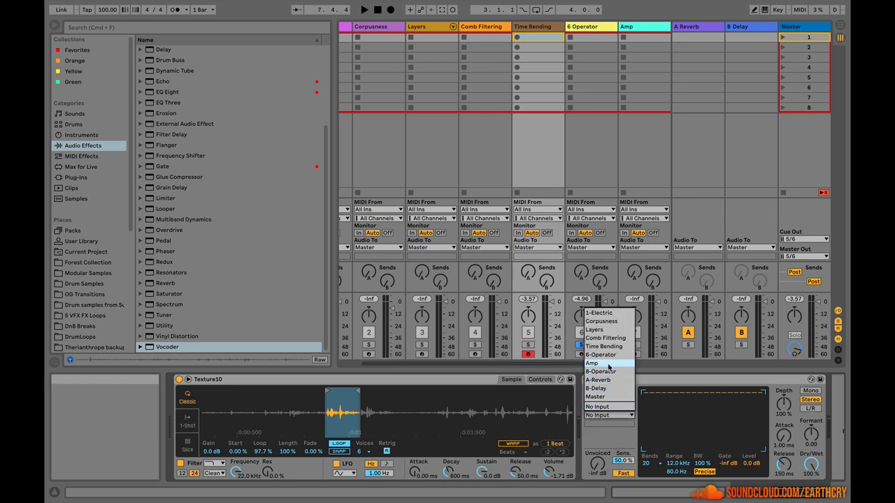
click(599, 354)
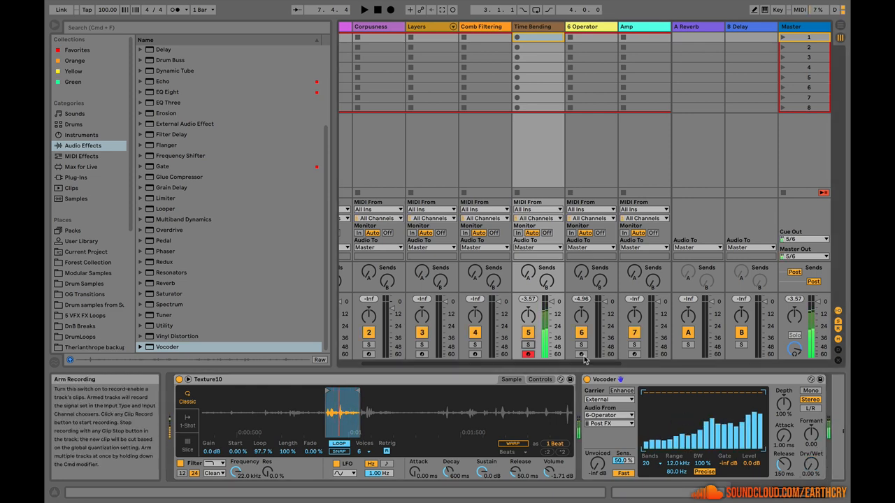
click(589, 27)
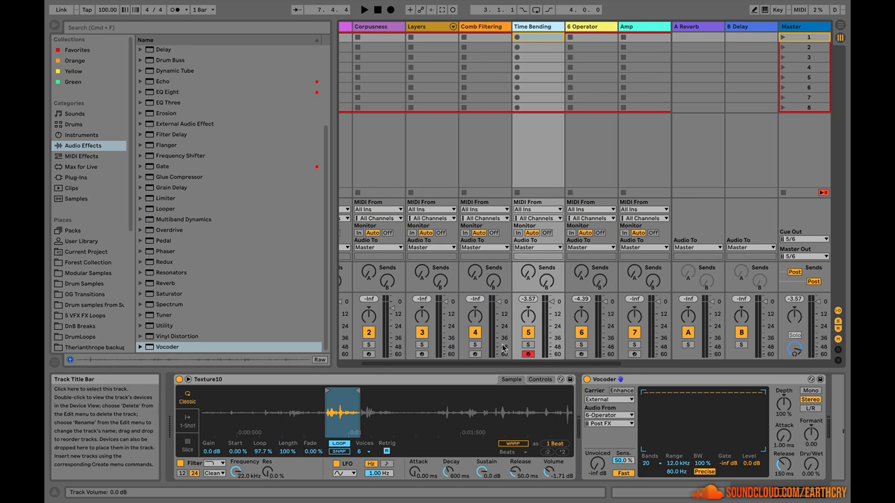
mouse_move(583, 357)
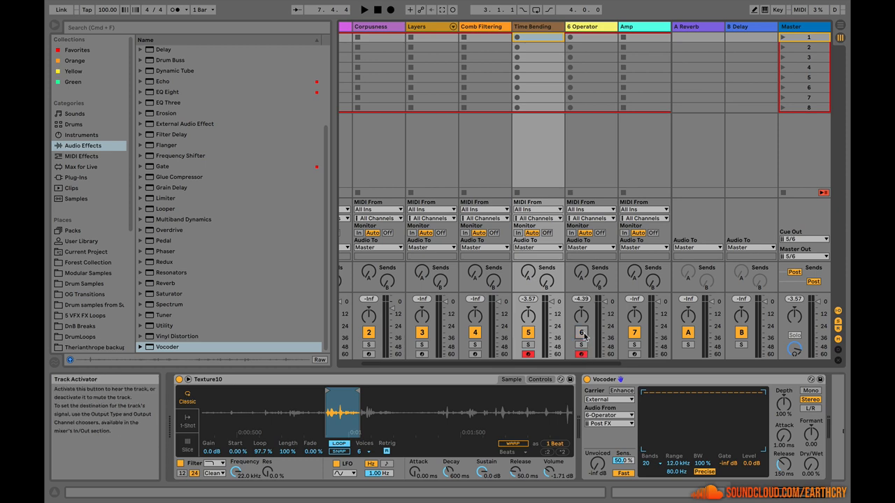
mouse_move(830, 480)
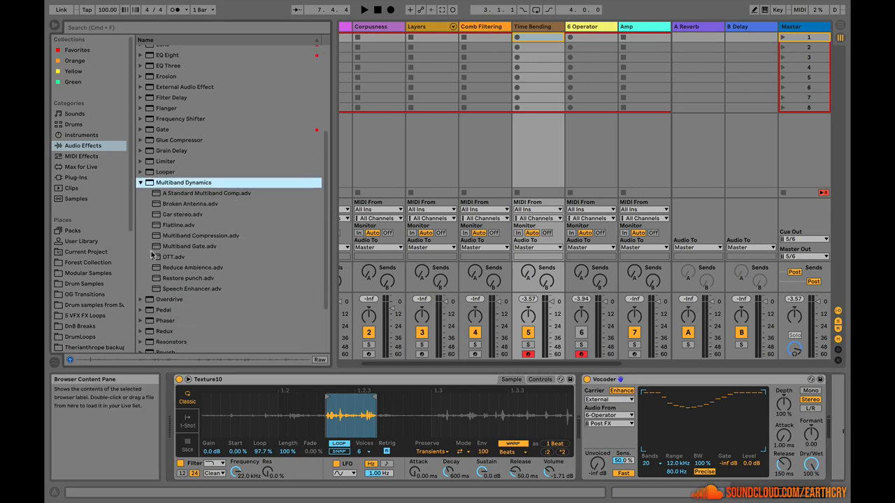
Load the OTT multiband preset onto the Time Bending track.
click(173, 256)
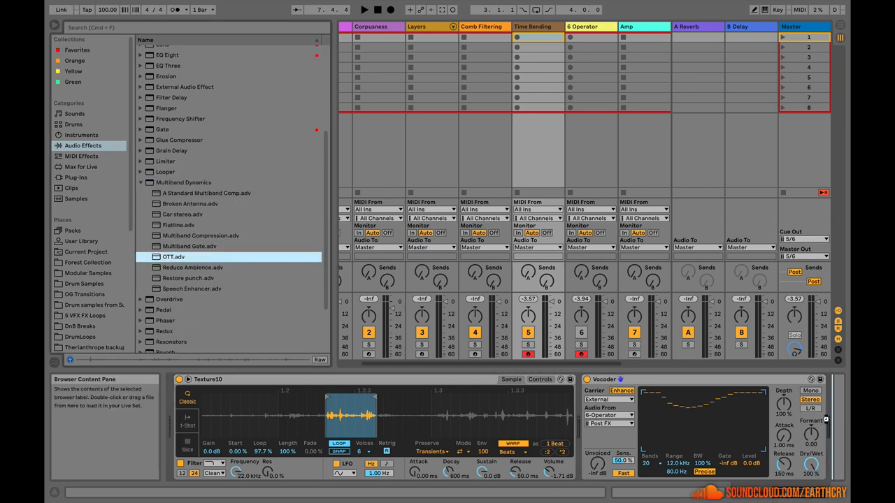
double_click(173, 257)
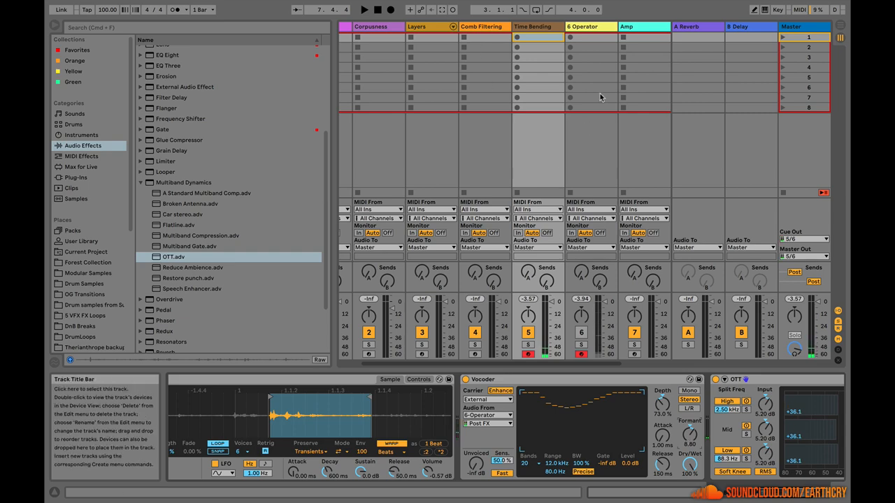
click(641, 26)
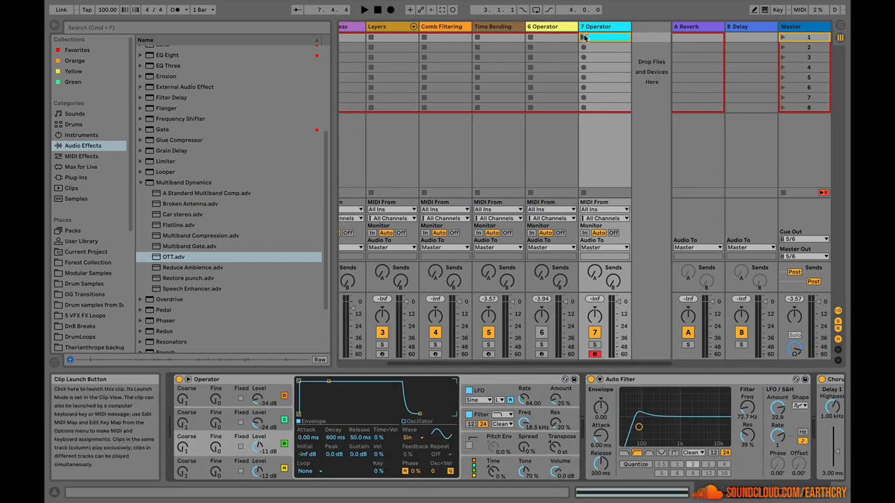
Launch and relaunch the drone clip on the 7 Operator track.
click(583, 37)
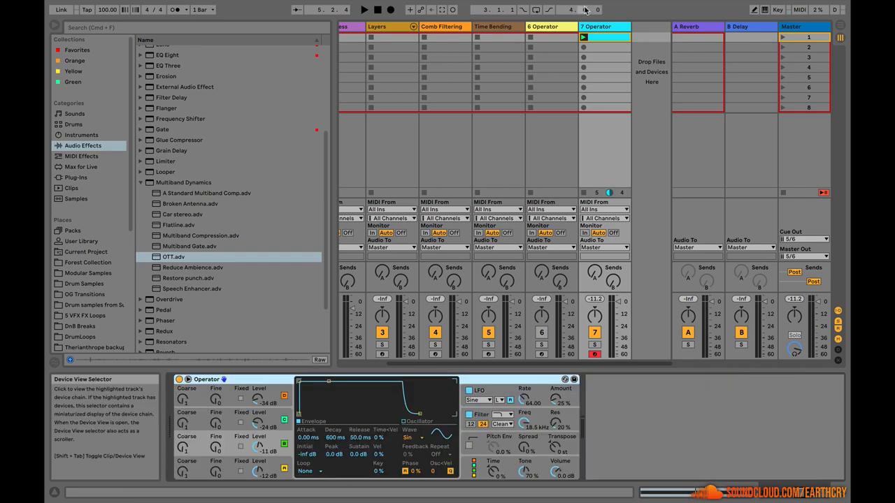
click(363, 9)
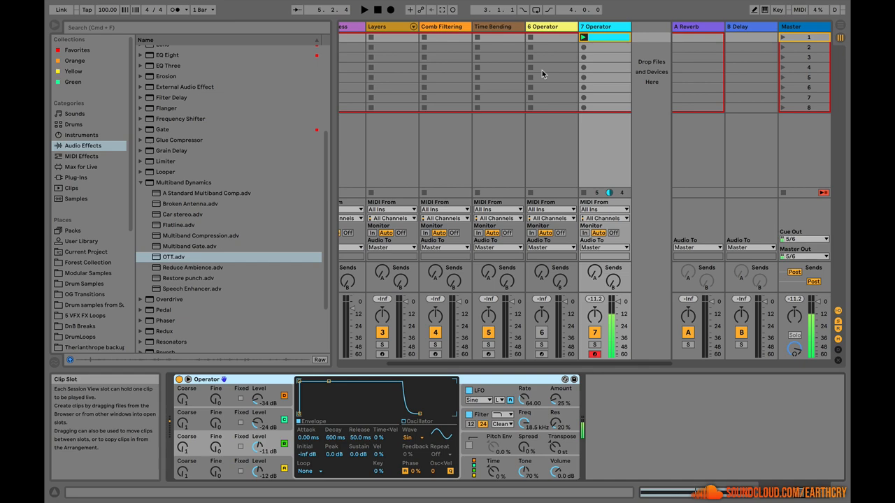
click(583, 37)
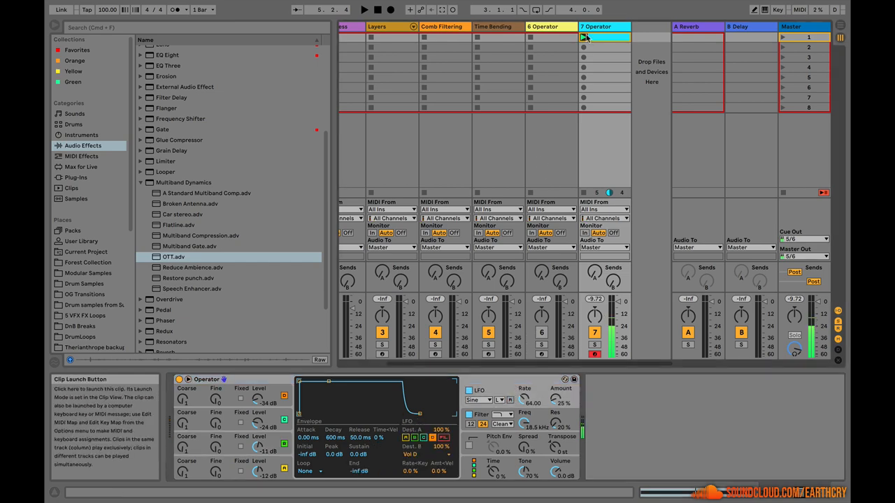
click(584, 37)
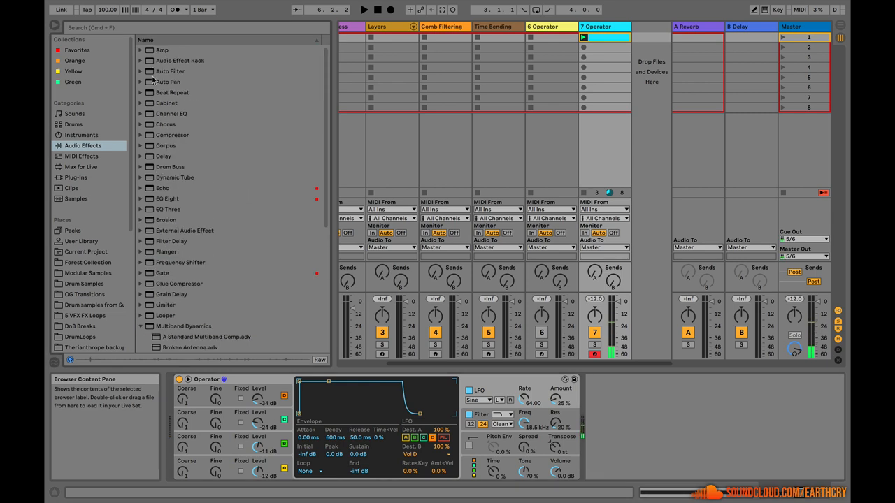
Load Auto Pan onto 7 Operator and set amount 100%, rate 1/2, phase 360°.
double_click(168, 82)
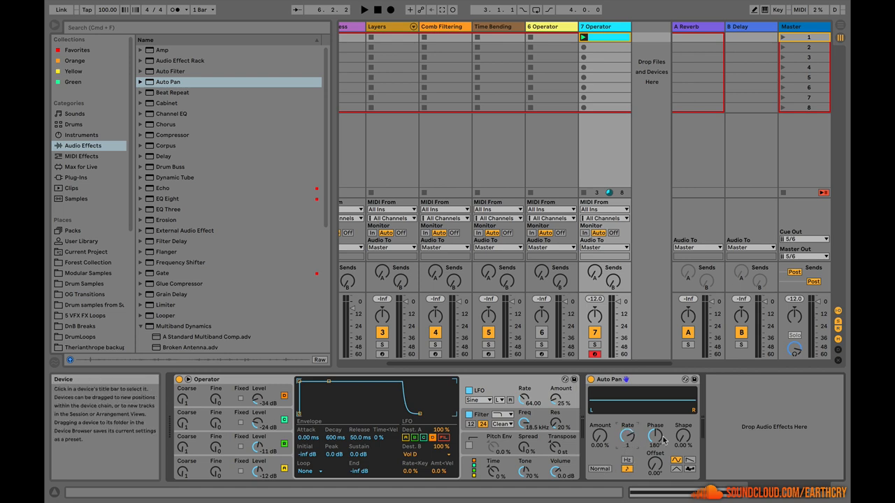
drag(599, 437, 599, 405)
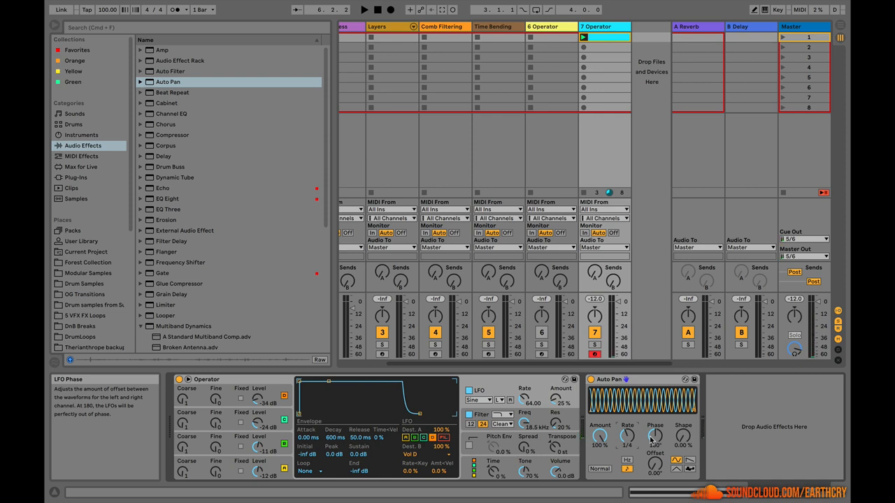
drag(655, 437, 654, 420)
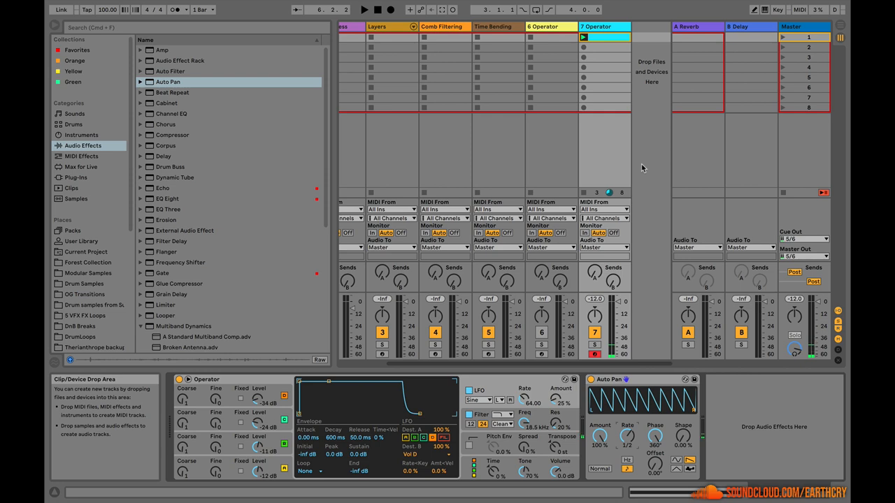
click(362, 10)
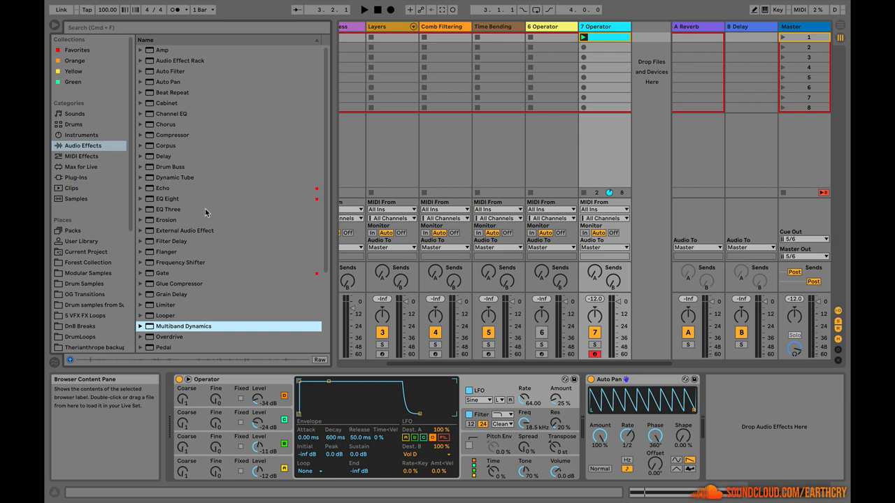
mouse_move(216, 173)
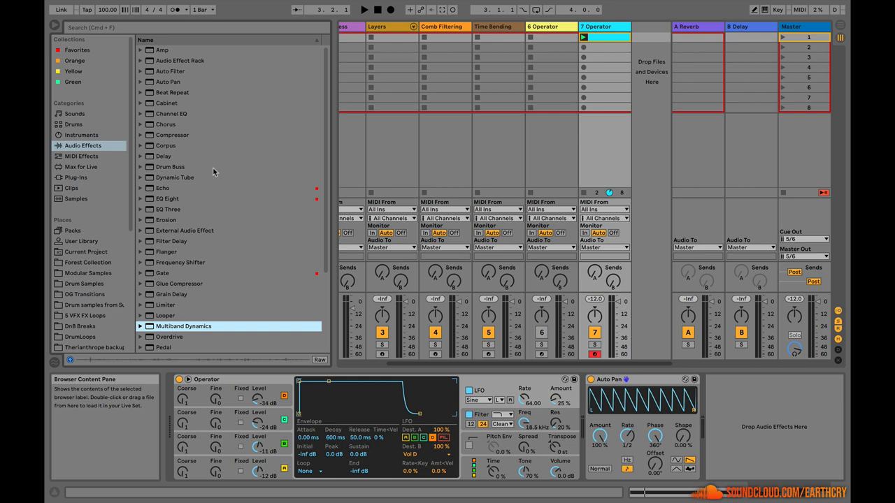
mouse_move(153, 224)
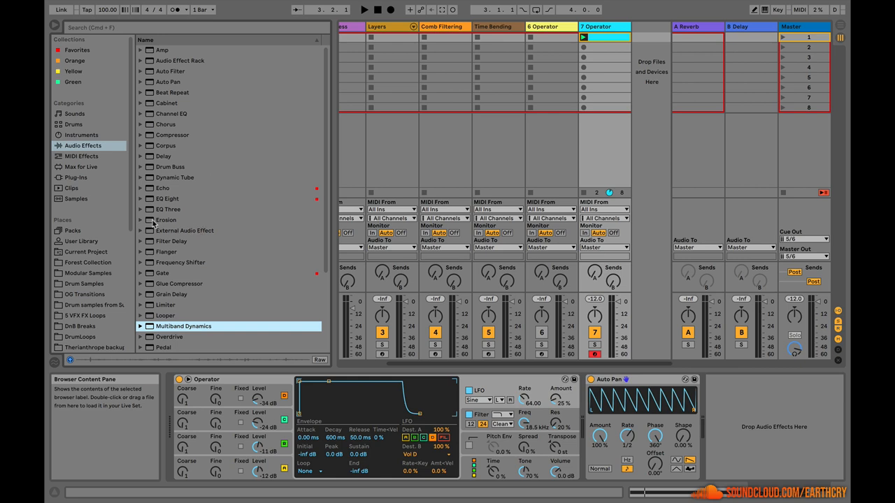
Load Erosion (wide noise, ~2.15 kHz) and Chorus ahead of Auto Pan on 7 Operator.
click(165, 219)
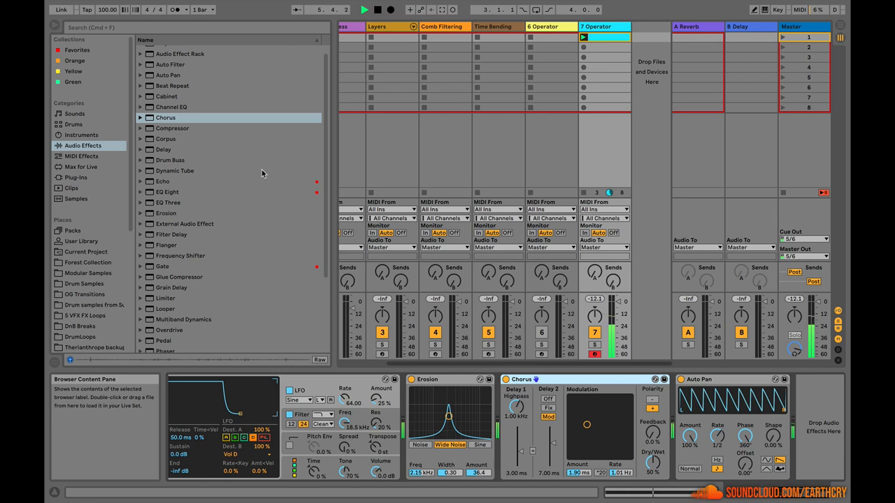
click(180, 255)
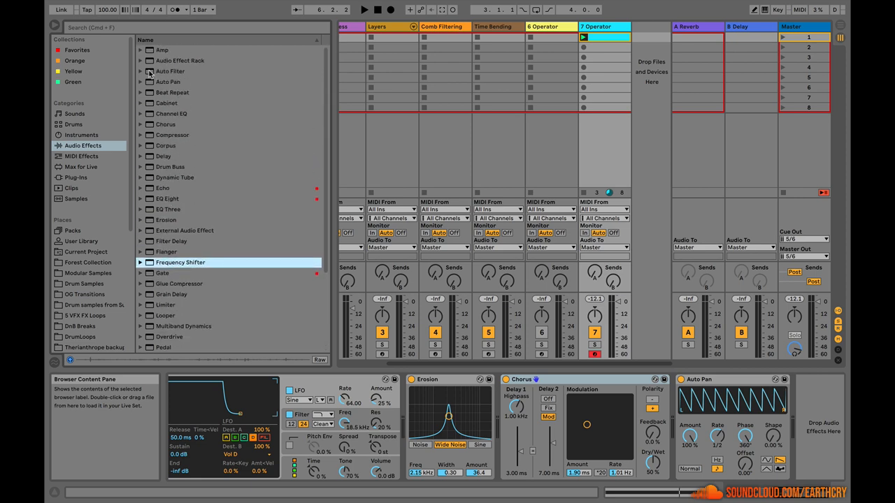
Load Auto Filter, pick its LFO shape, and restart the 7 Operator drone clip.
click(169, 71)
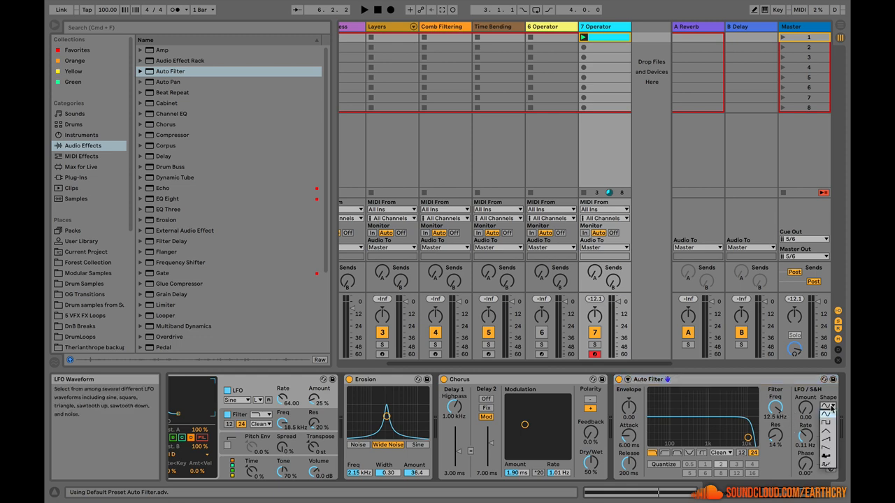
click(828, 406)
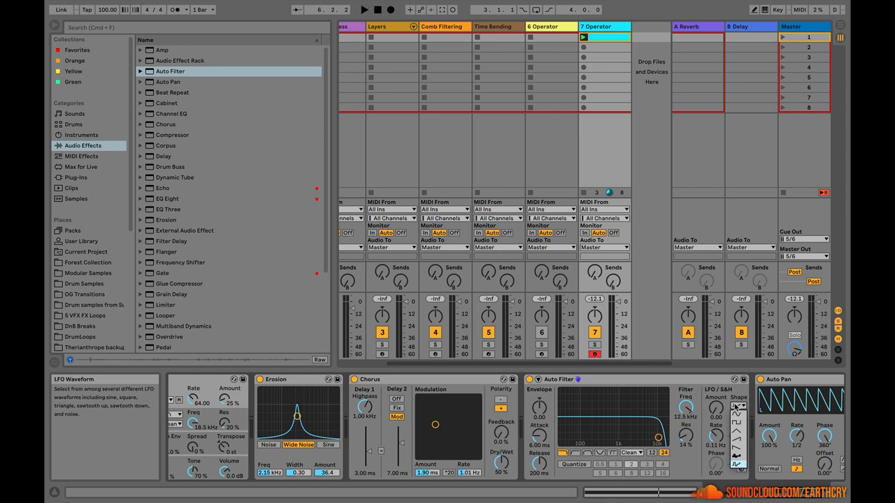
mouse_move(738, 413)
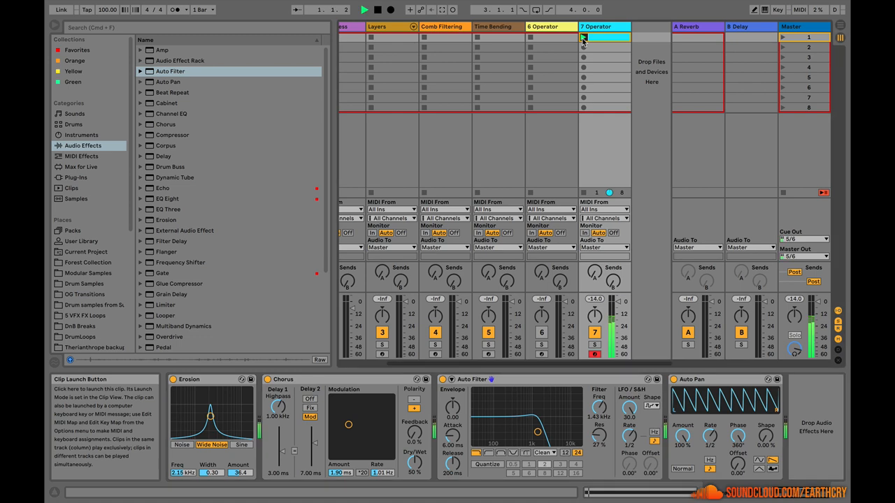
click(583, 37)
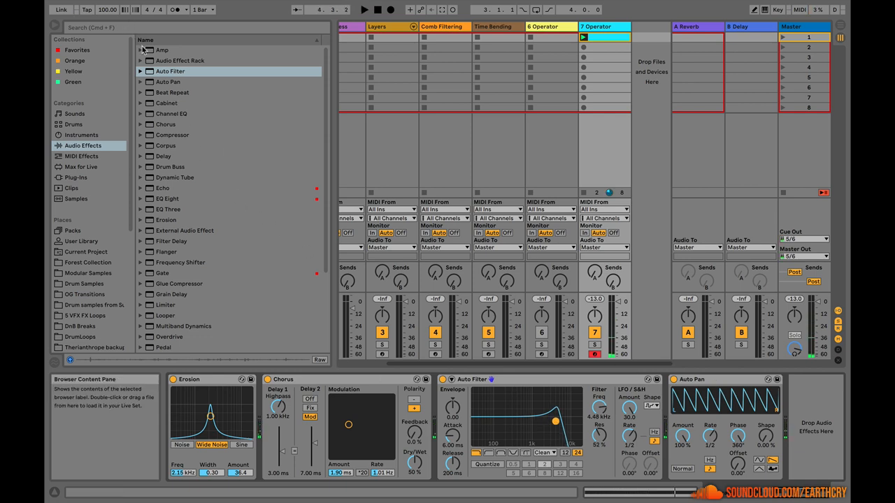
Add Amp after Auto Filter and switch it to the Rock model.
click(162, 50)
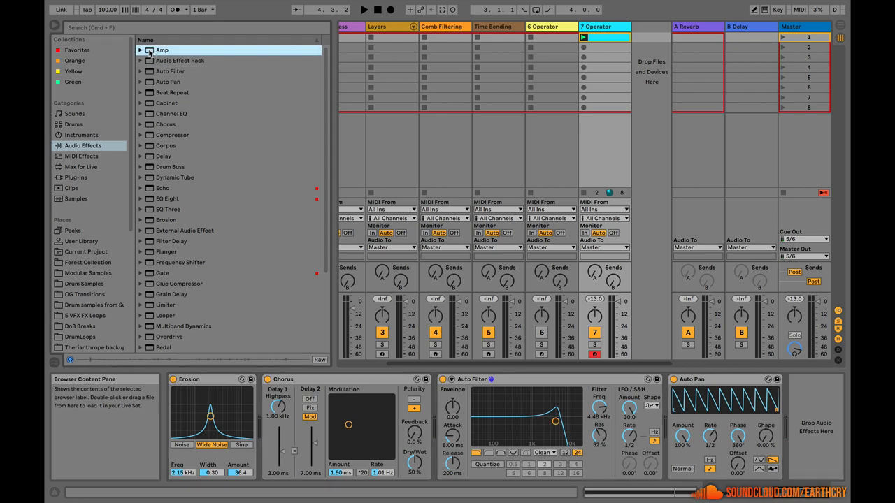
click(162, 49)
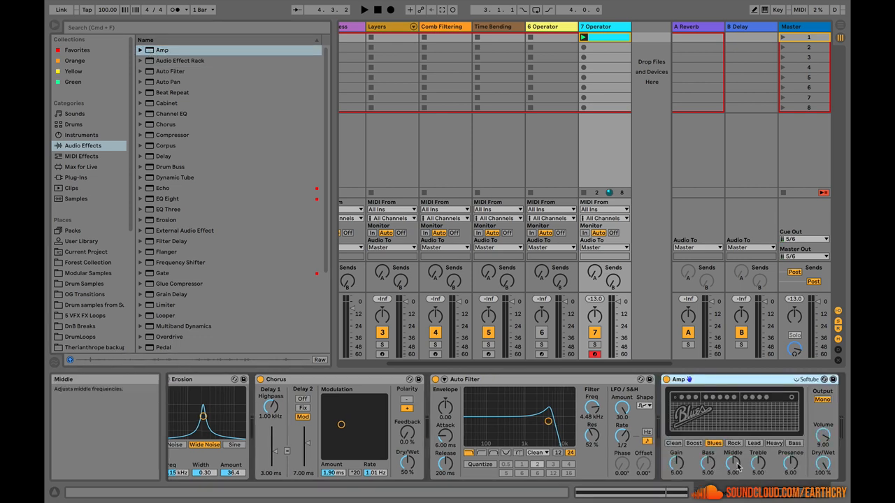
click(733, 443)
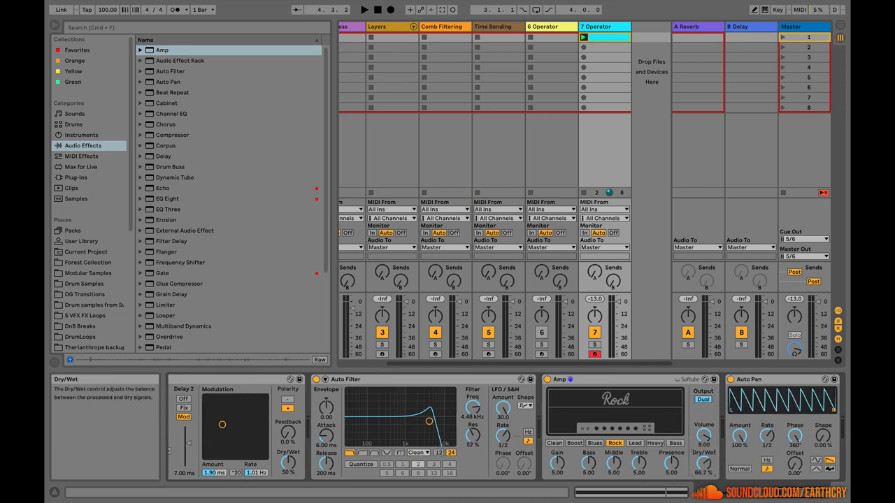
click(363, 10)
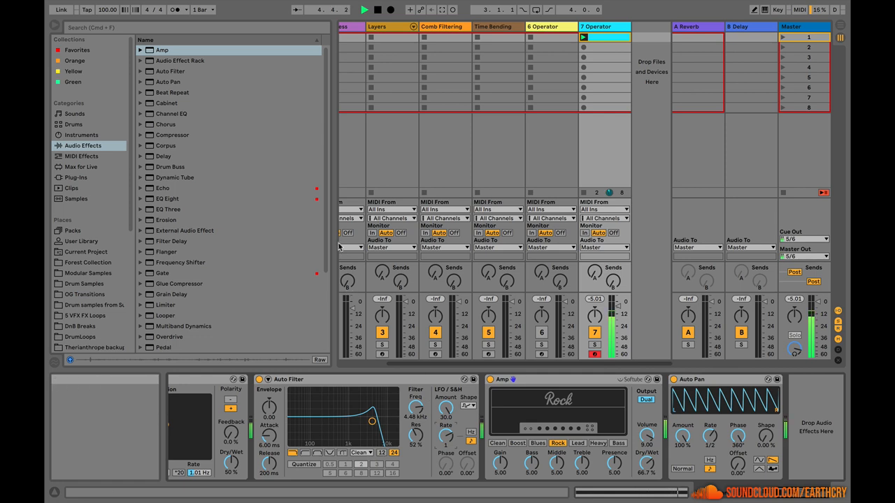
scroll(down, 3)
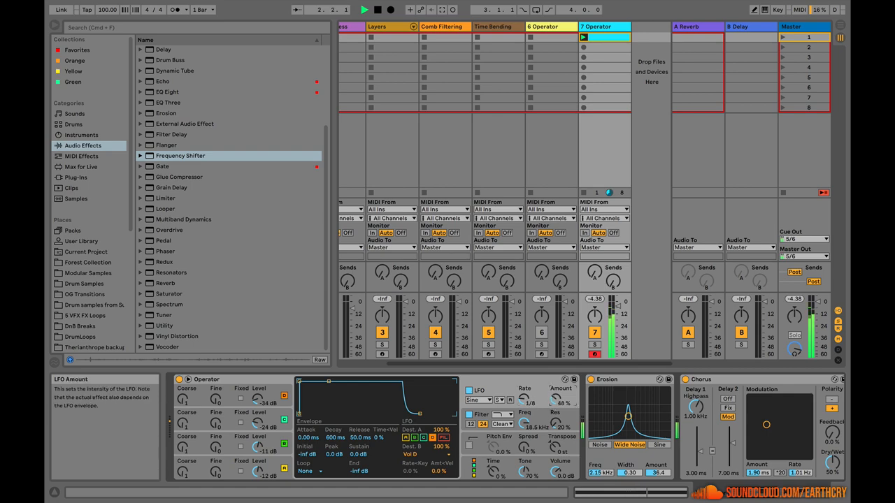
Add Frequency Shifter after Amp and bring up the insert-track options.
drag(608, 419, 632, 406)
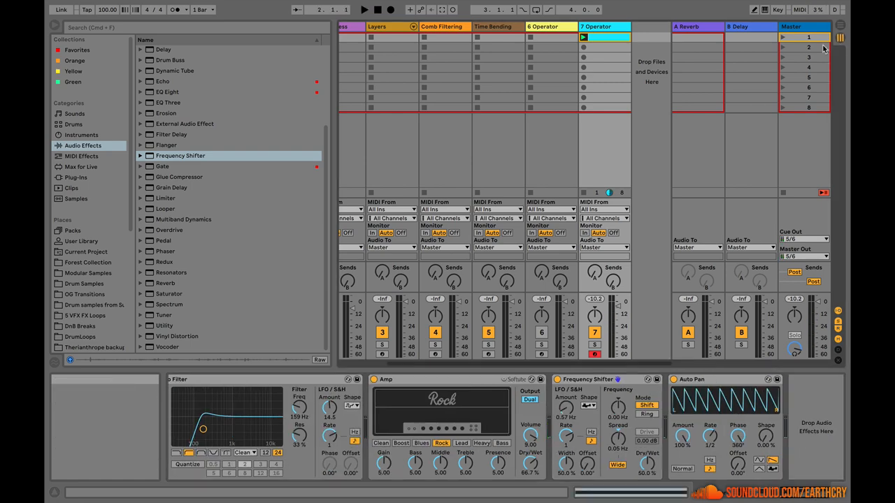
right_click(594, 26)
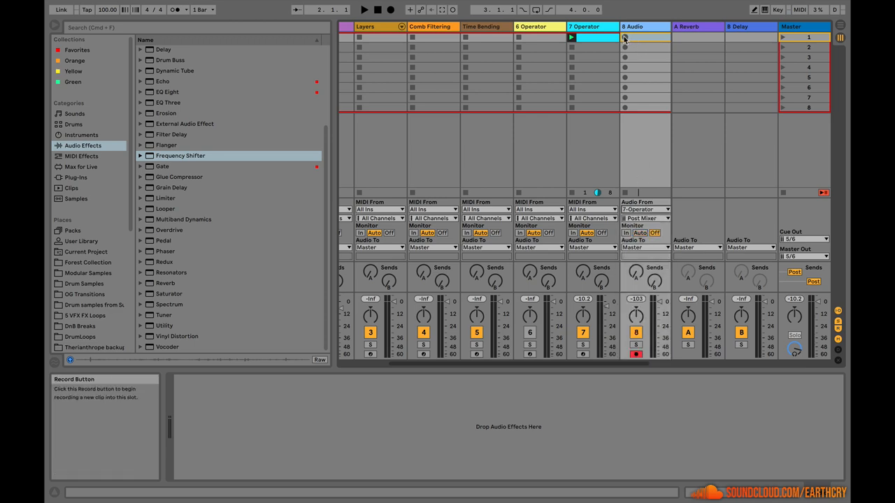
Record the 7 Operator drone into the 8 Audio track's clip slot.
click(624, 37)
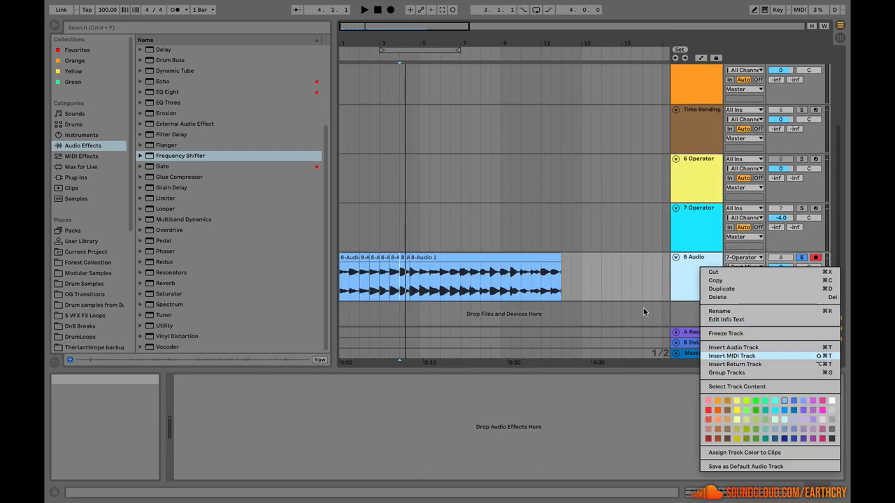
Insert a new MIDI track, load Operator from Instruments, then return to Audio Effects.
click(731, 356)
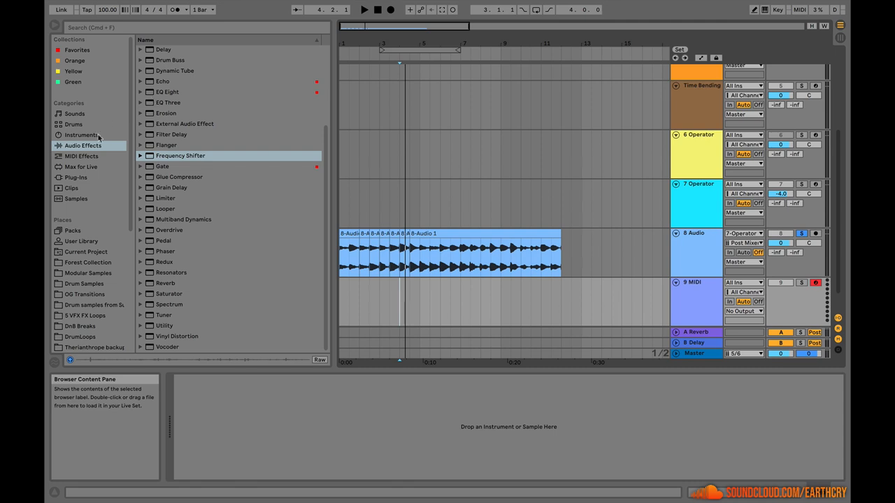
click(81, 135)
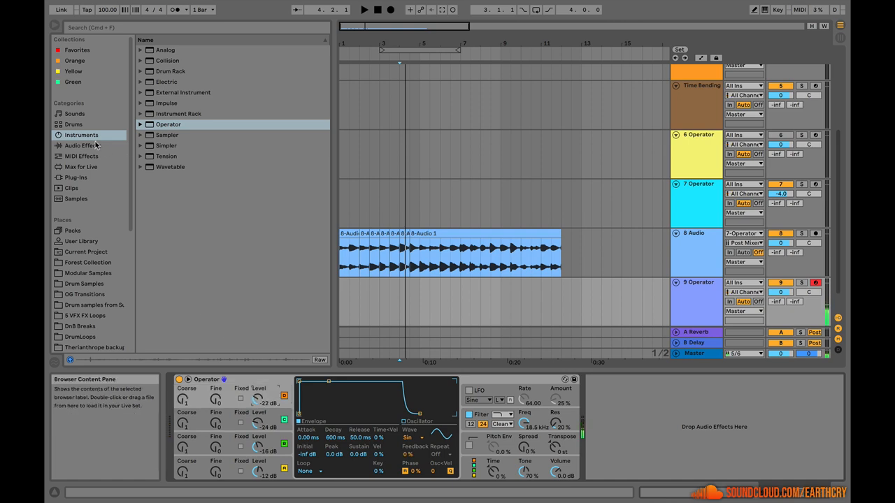
click(83, 145)
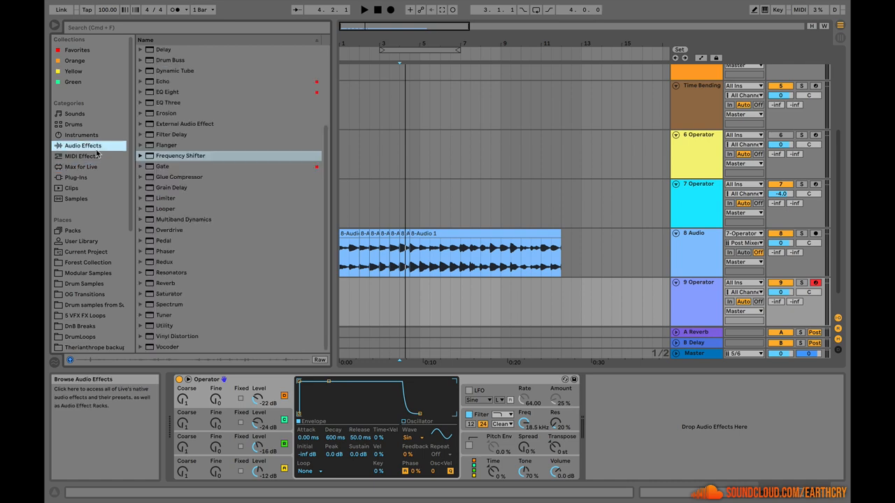
mouse_move(152, 190)
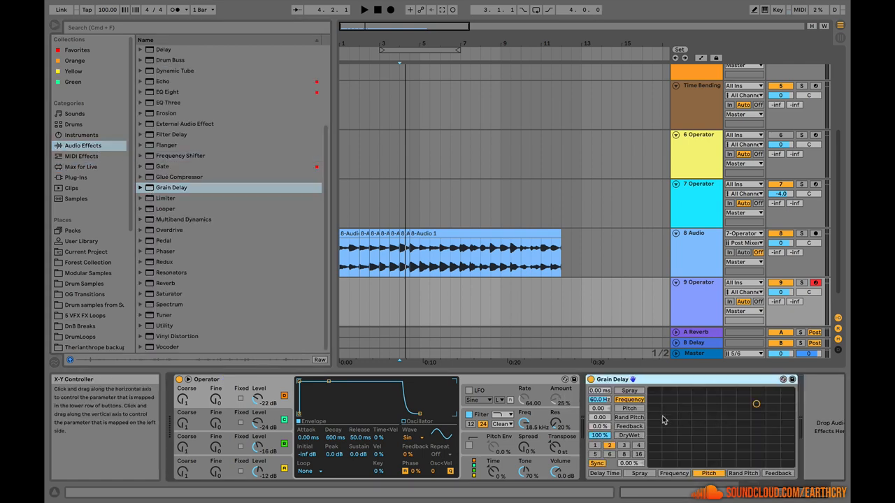
Tune Grain Delay on 9 Operator to pitch 7, 65% feedback and 40% dry/wet.
drag(755, 404, 677, 404)
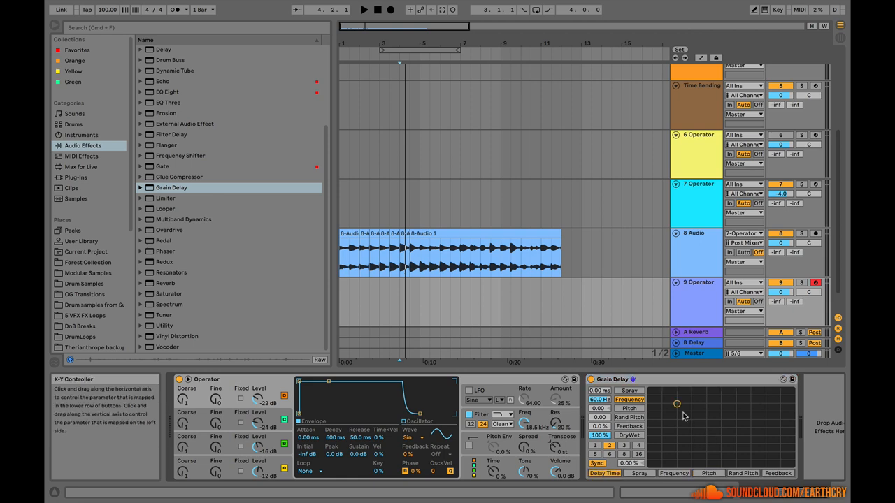
drag(676, 404, 701, 404)
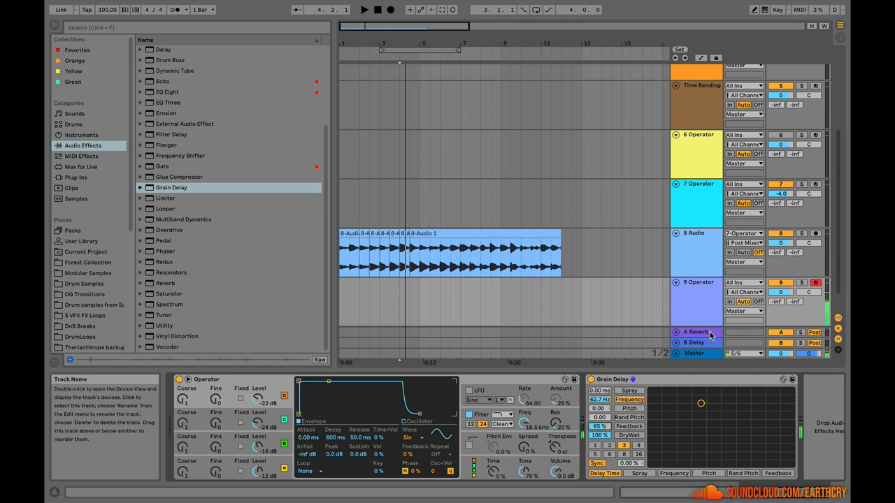
mouse_move(698, 398)
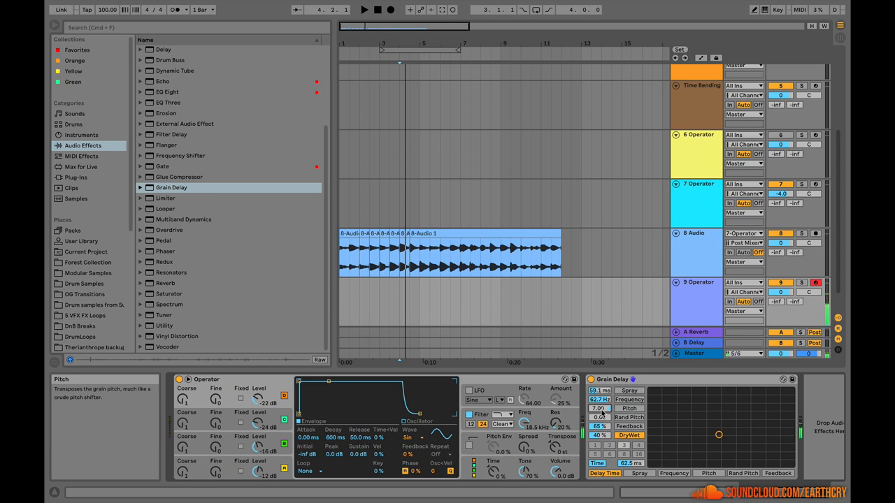
drag(599, 399, 599, 412)
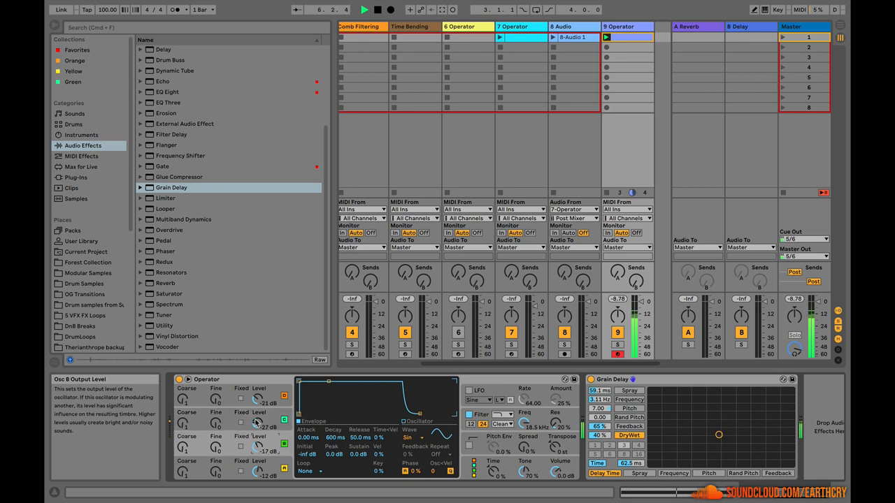
Raise an Operator oscillator level to -9.2 dB and add Reverb after Grain Delay.
drag(258, 399, 259, 388)
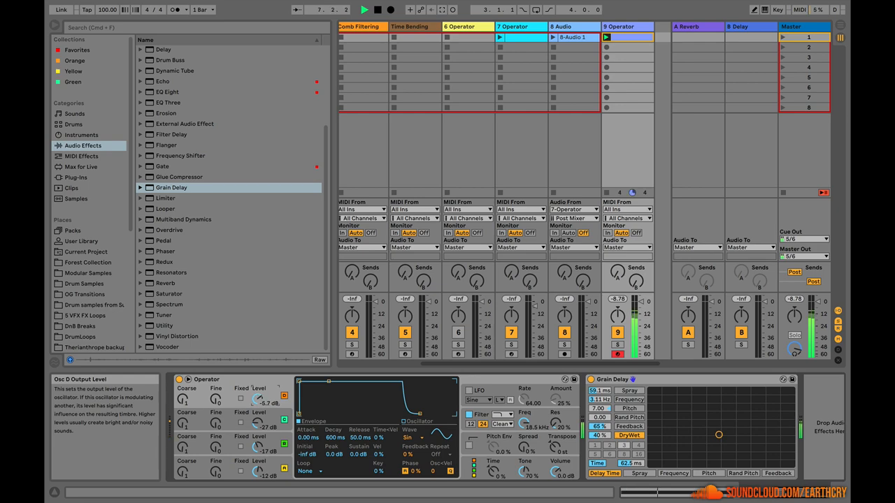
click(166, 283)
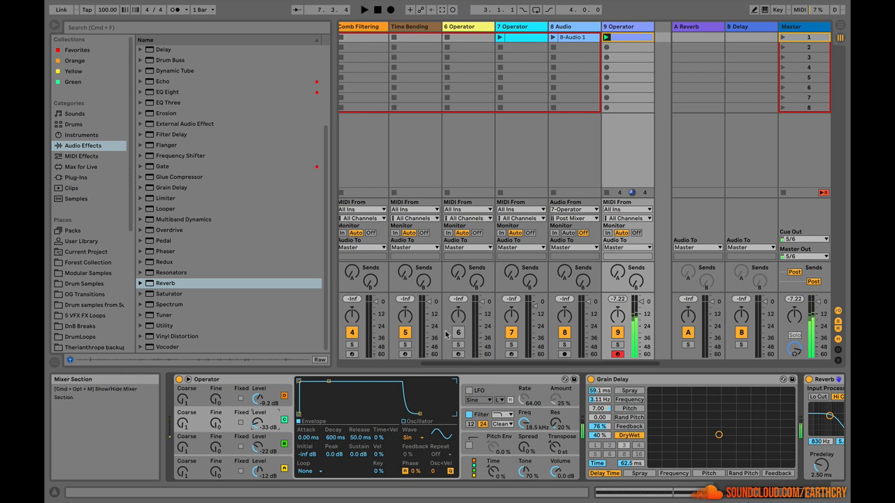
click(606, 37)
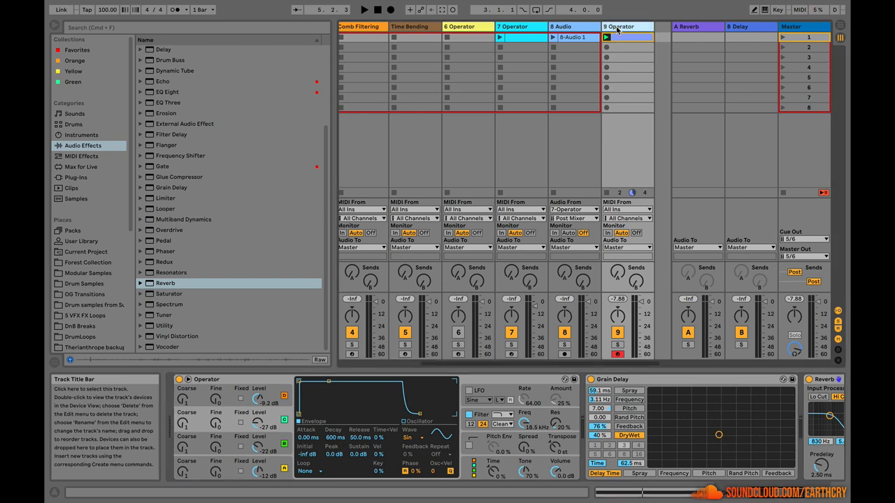
Insert audio track 10 with input from 9-Operator and record clip 10-Audio 1.
right_click(618, 26)
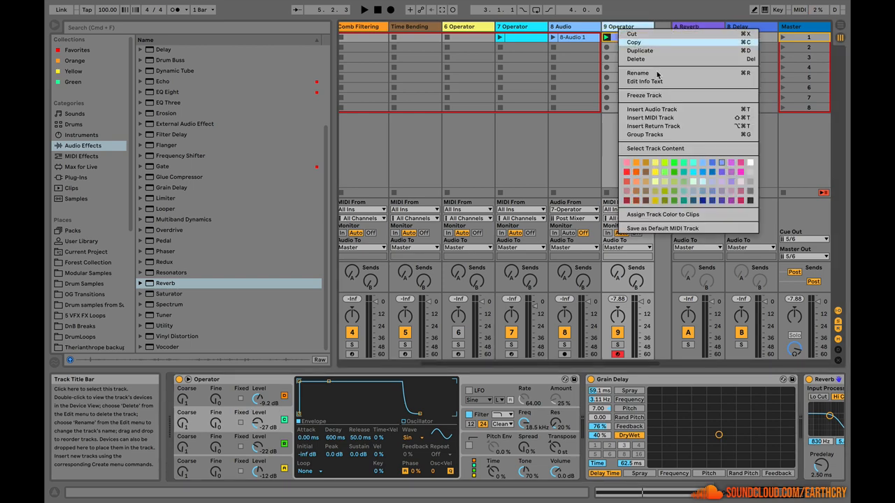
click(650, 109)
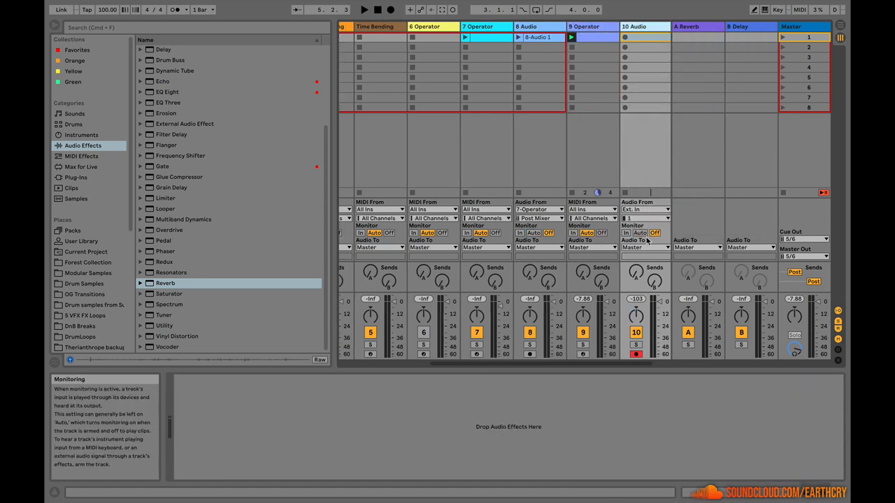
click(644, 209)
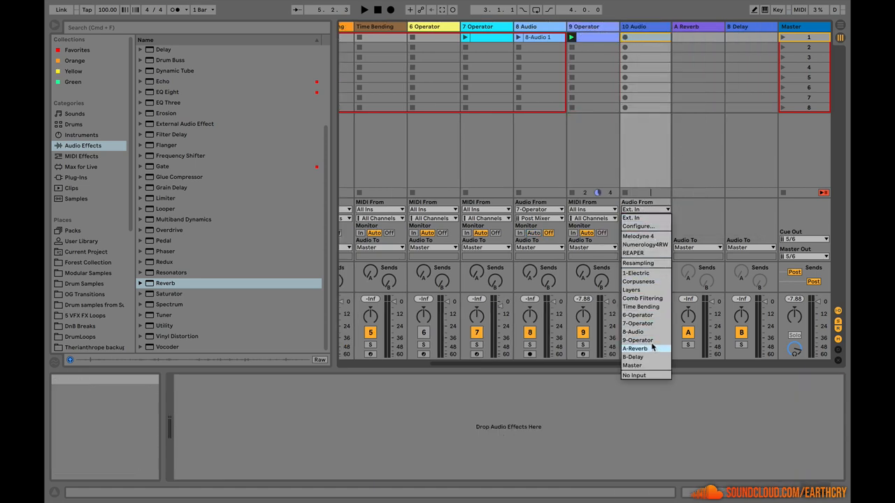
click(637, 340)
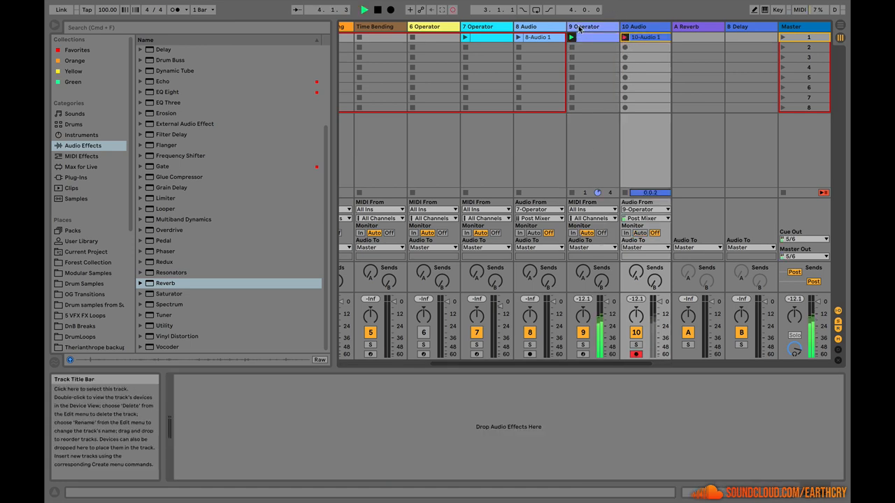
click(584, 26)
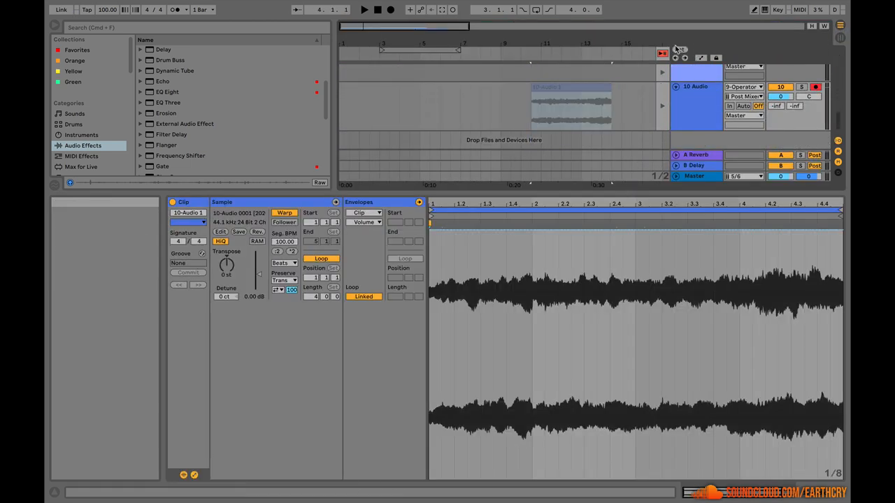
Double clip 10-Audio 1's length to 12 bars, giving a segment BPM of 312.50.
click(569, 105)
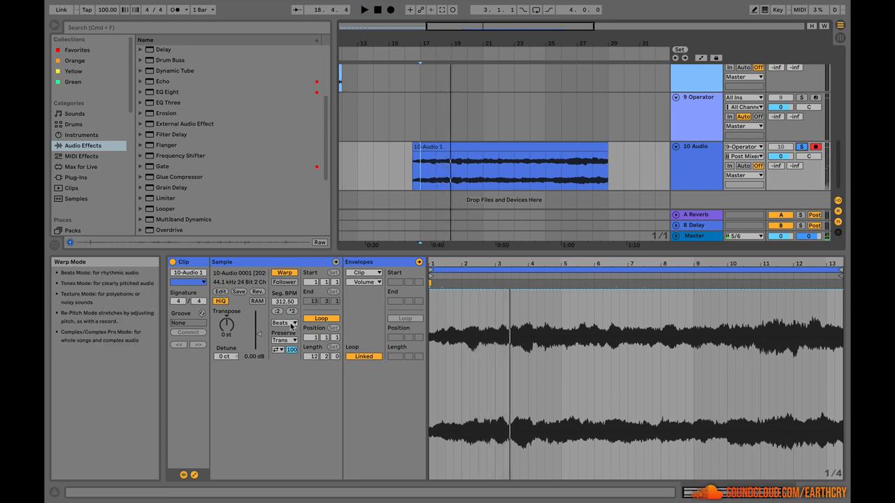
Set 10-Audio 1 to Texture warping, transpose +12 st, and stretch it to 24 bars.
click(283, 323)
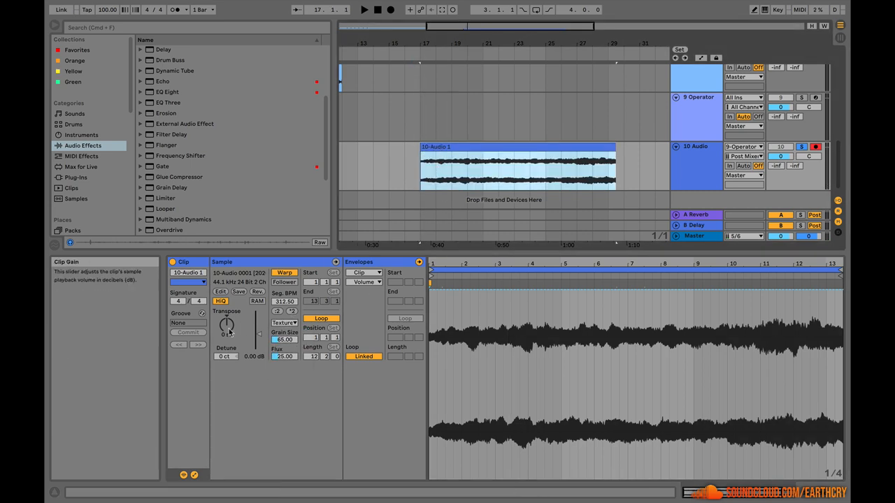
drag(226, 325, 226, 308)
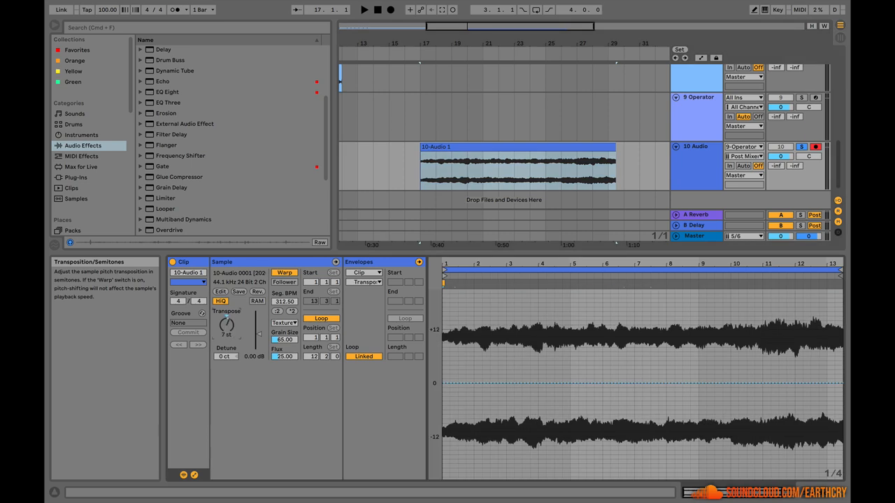
drag(226, 325, 226, 311)
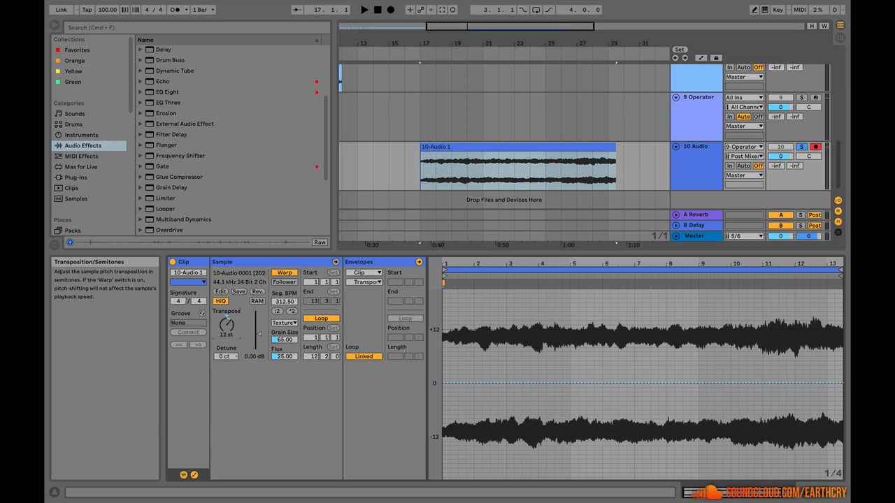
click(517, 167)
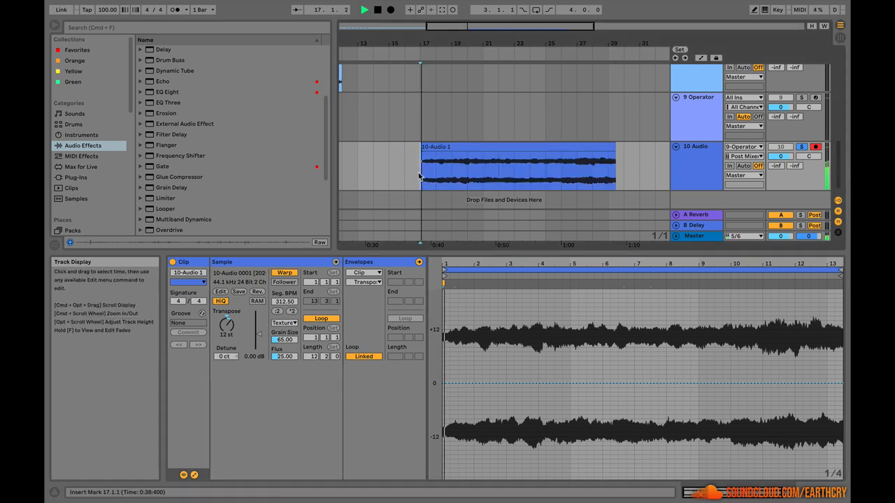
click(517, 168)
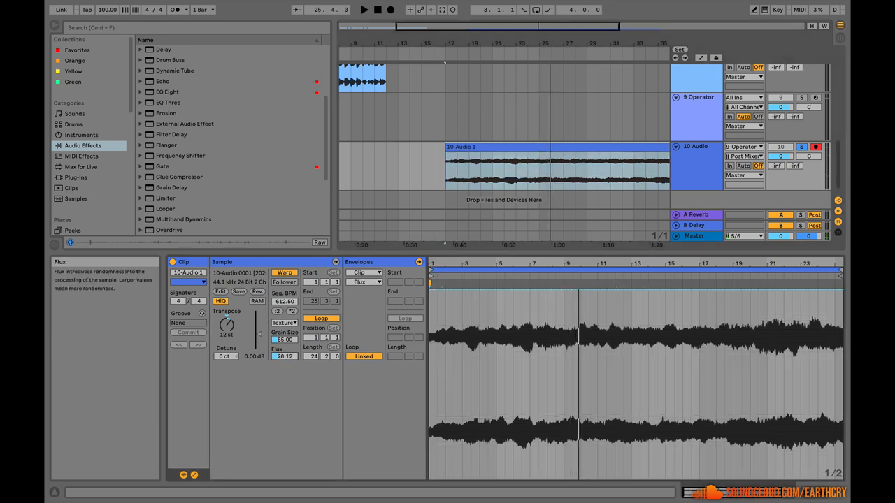
Set the clip's Flux to 0.00 and Grain Size to 91.72.
drag(283, 356, 283, 346)
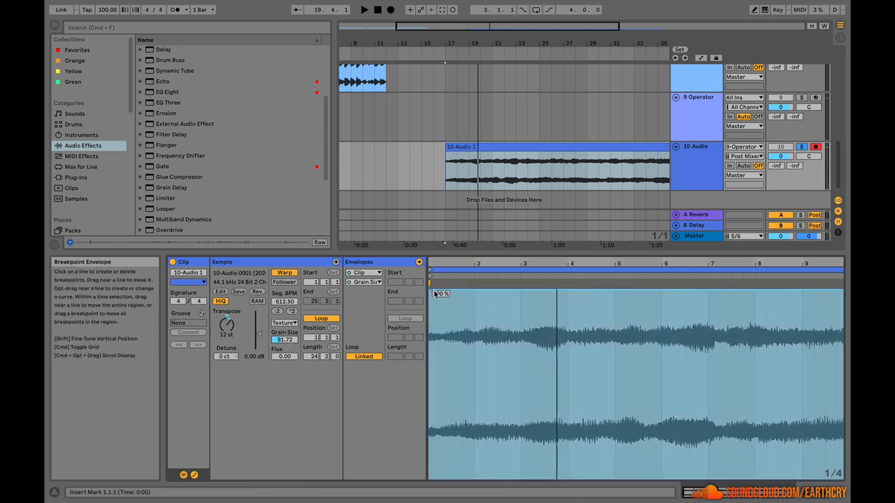
Draw rising and falling Grain Size breakpoints, then insert empty audio track 11.
drag(429, 293, 548, 437)
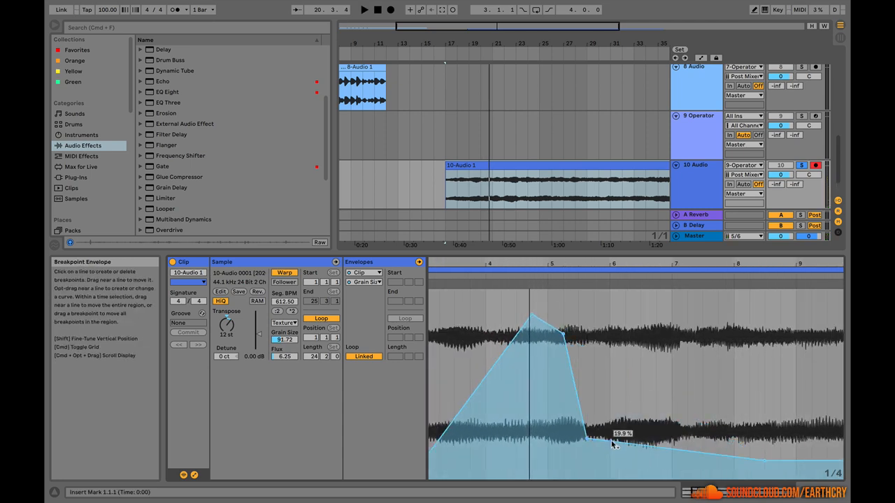
click(610, 342)
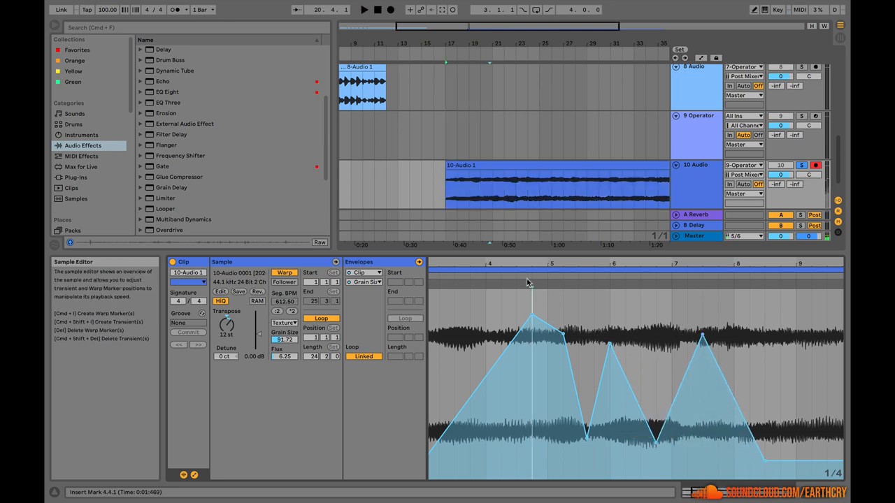
click(364, 9)
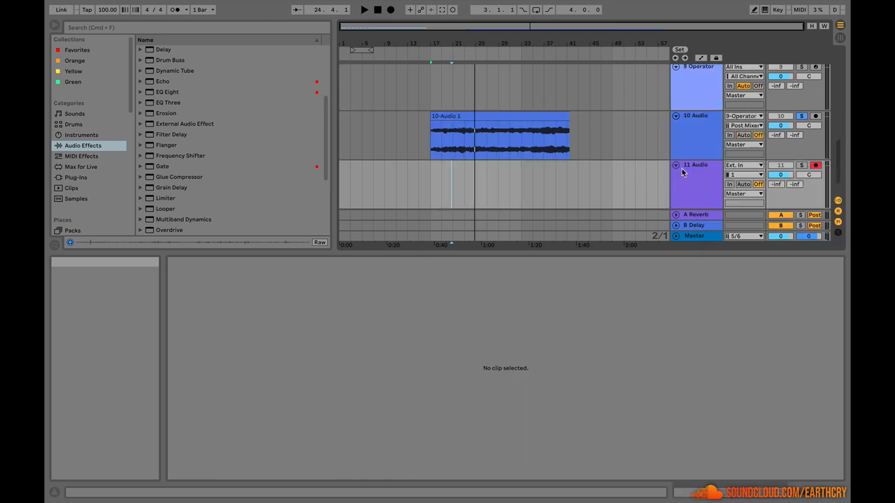
Set track 11's input to Resampling and record the short clip 11-Audio 1.
click(742, 165)
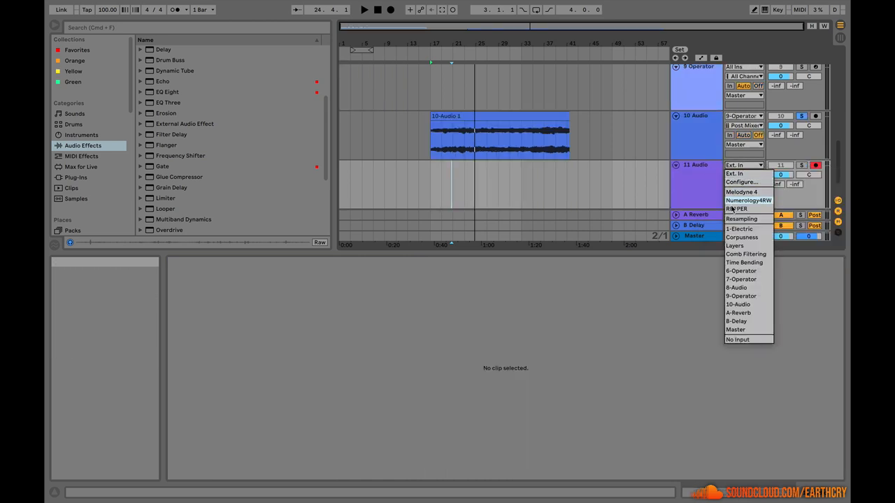
click(741, 219)
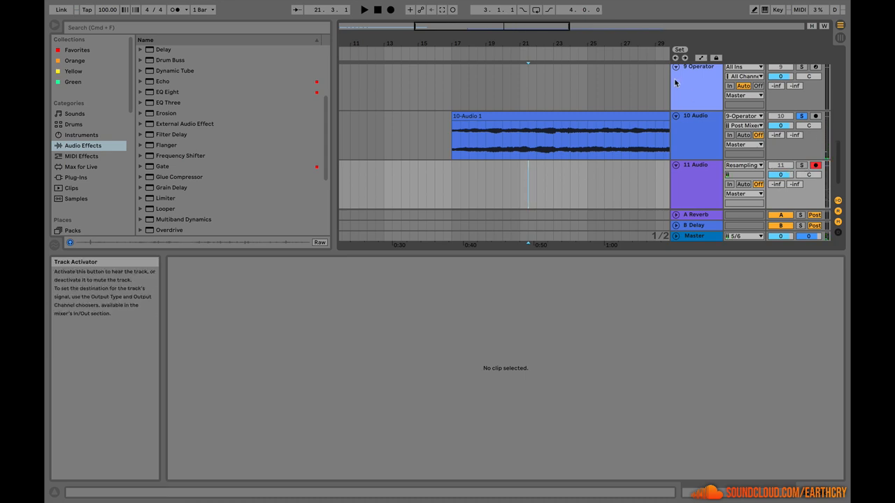
click(391, 9)
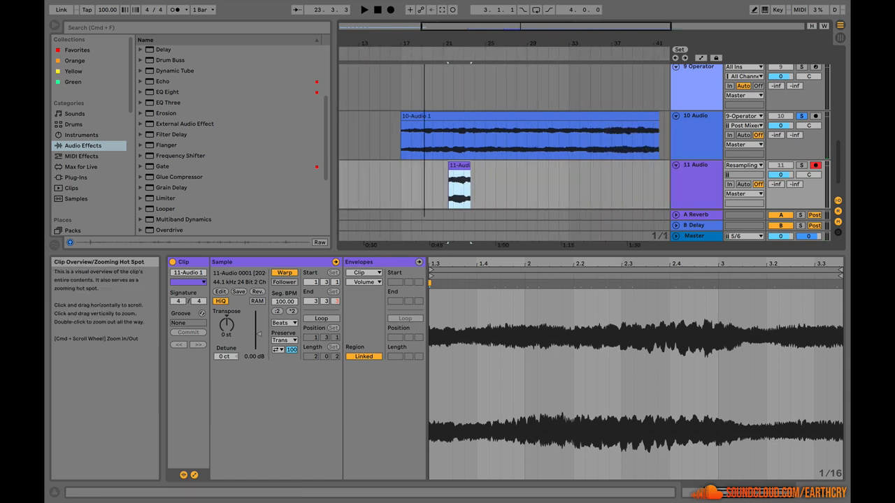
Set 11-Audio 1 to Texture warping, transpose -12 st, and stretch it to about nine bars.
click(283, 322)
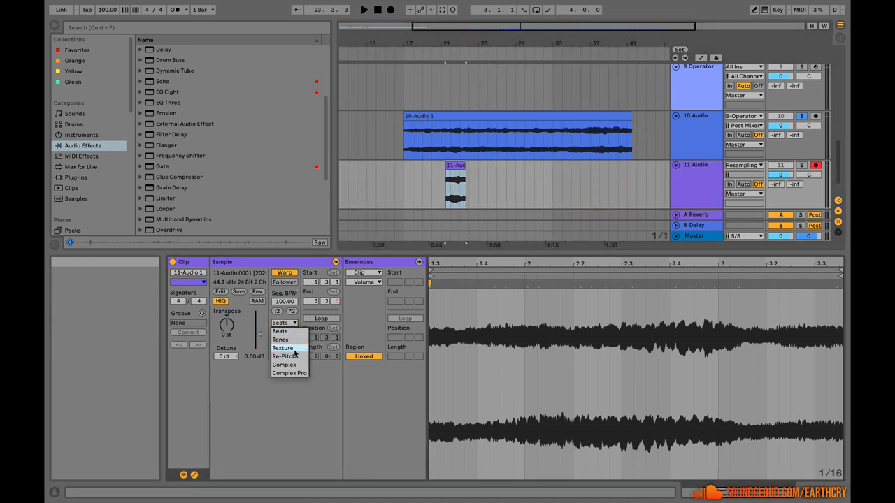
click(282, 347)
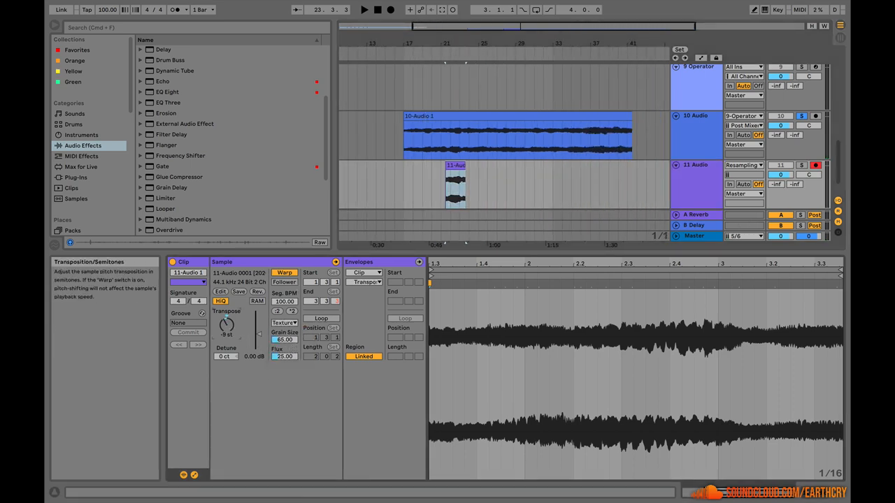
drag(227, 323, 227, 332)
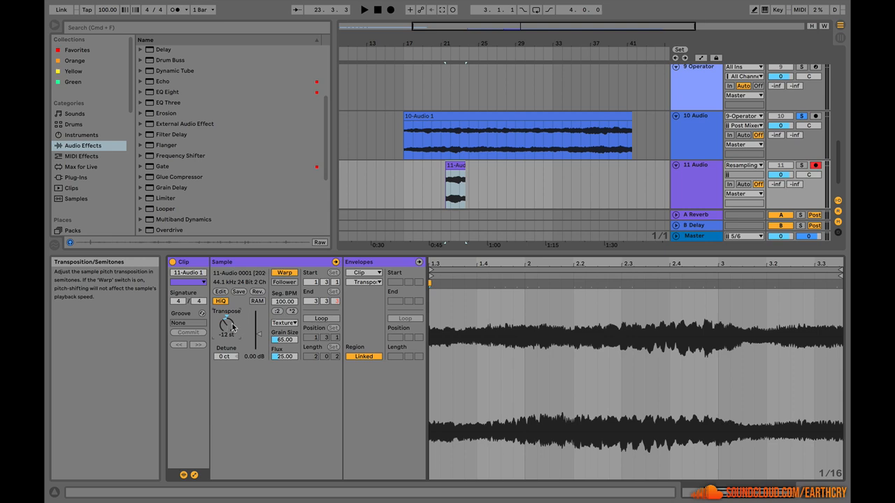
click(455, 166)
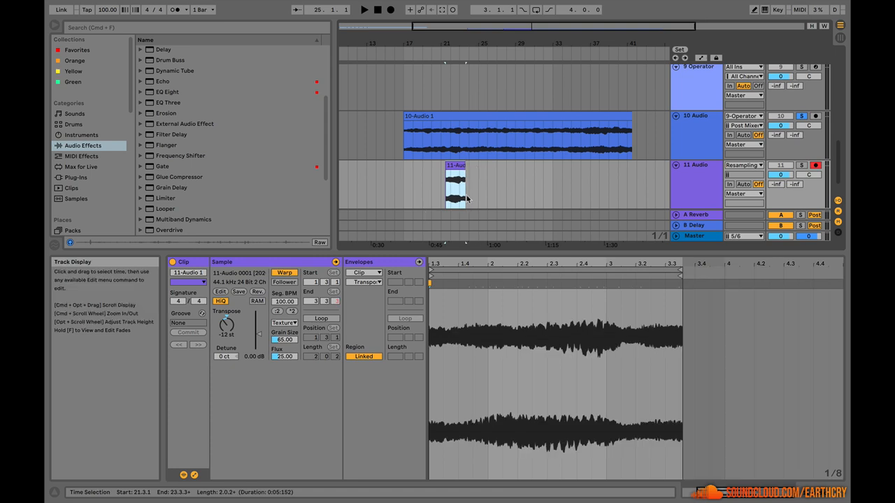
mouse_move(304, 311)
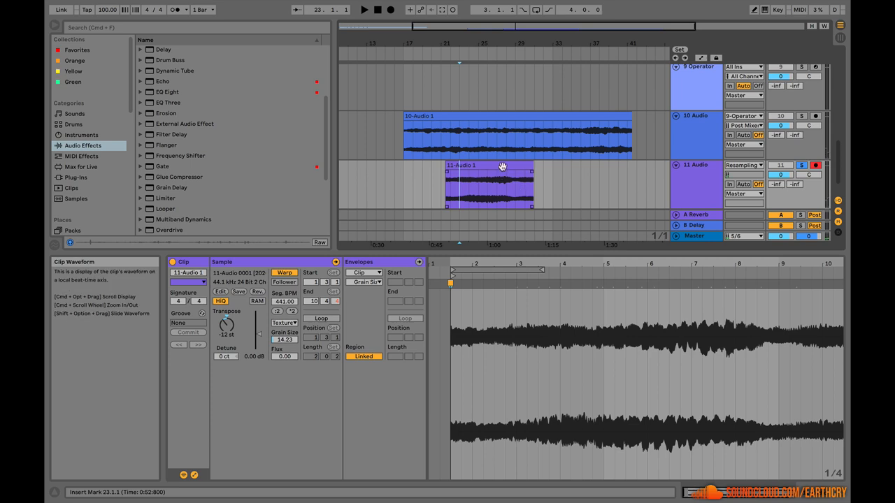
click(489, 185)
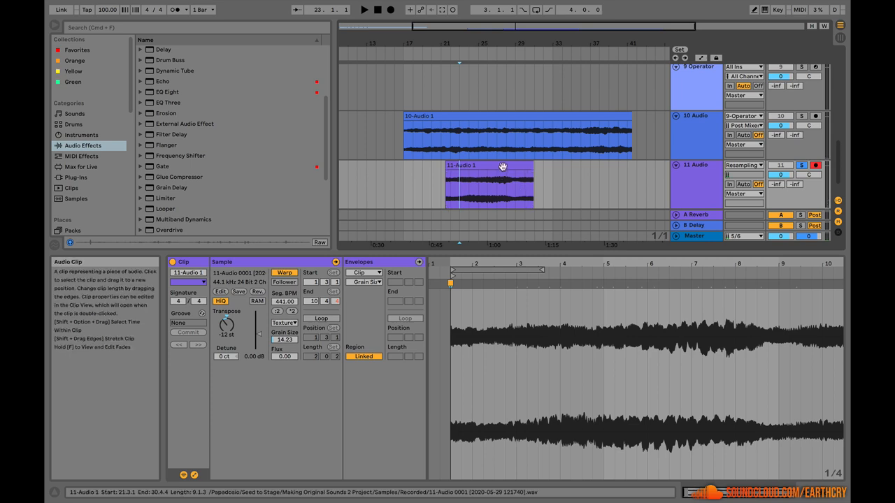